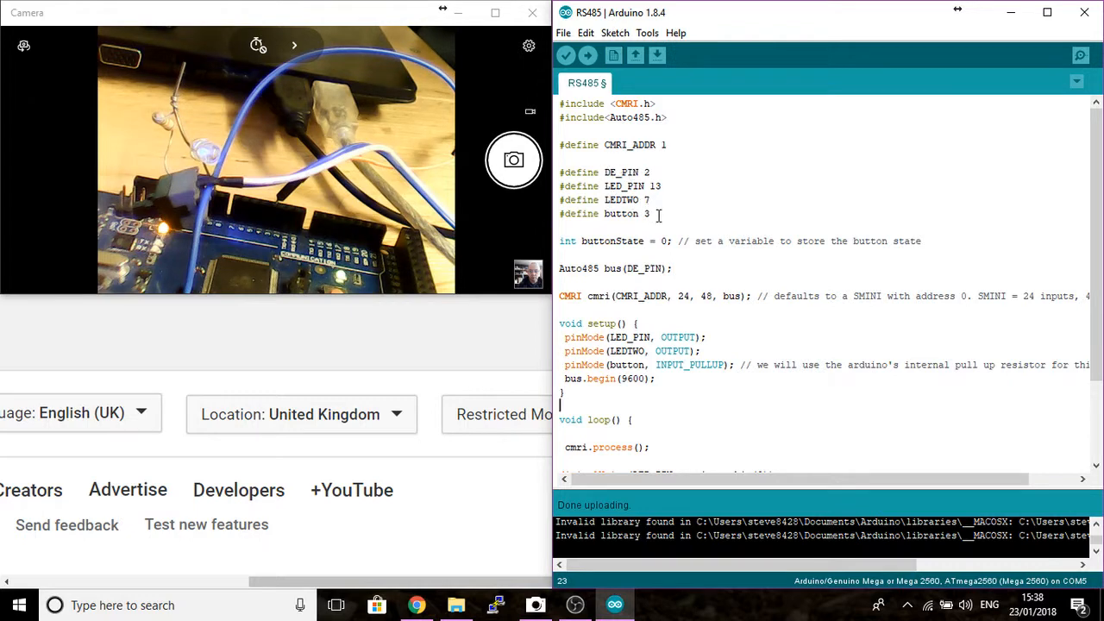
- Inspect the Arduino sketch's buttonState declaration, digitalRead(button) call and set_bit usage
triple_click(604, 213)
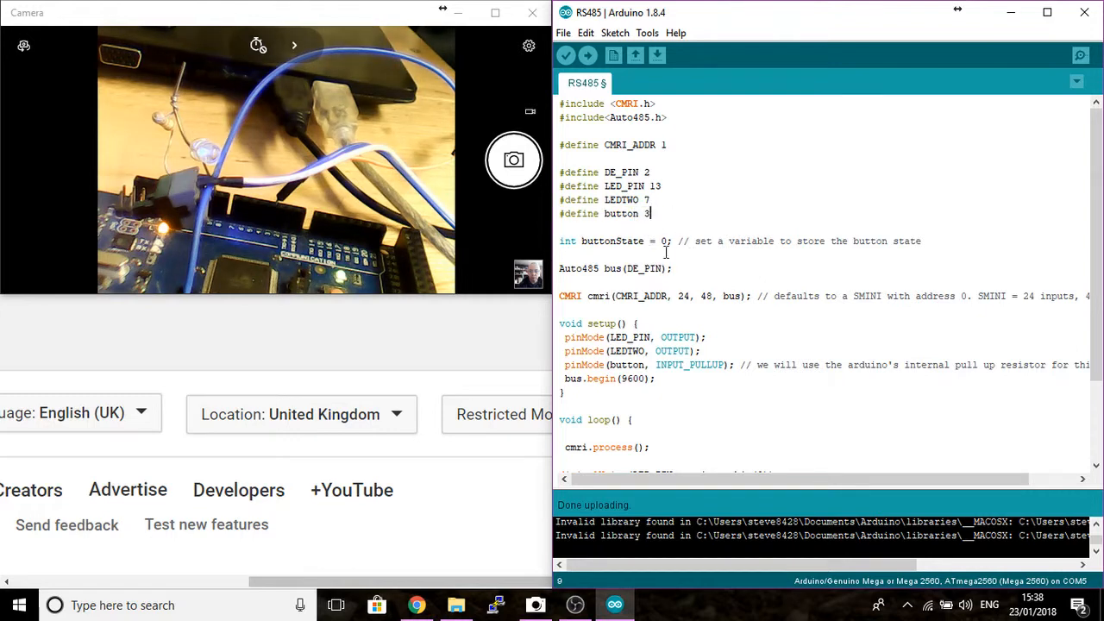
double_click(600, 241)
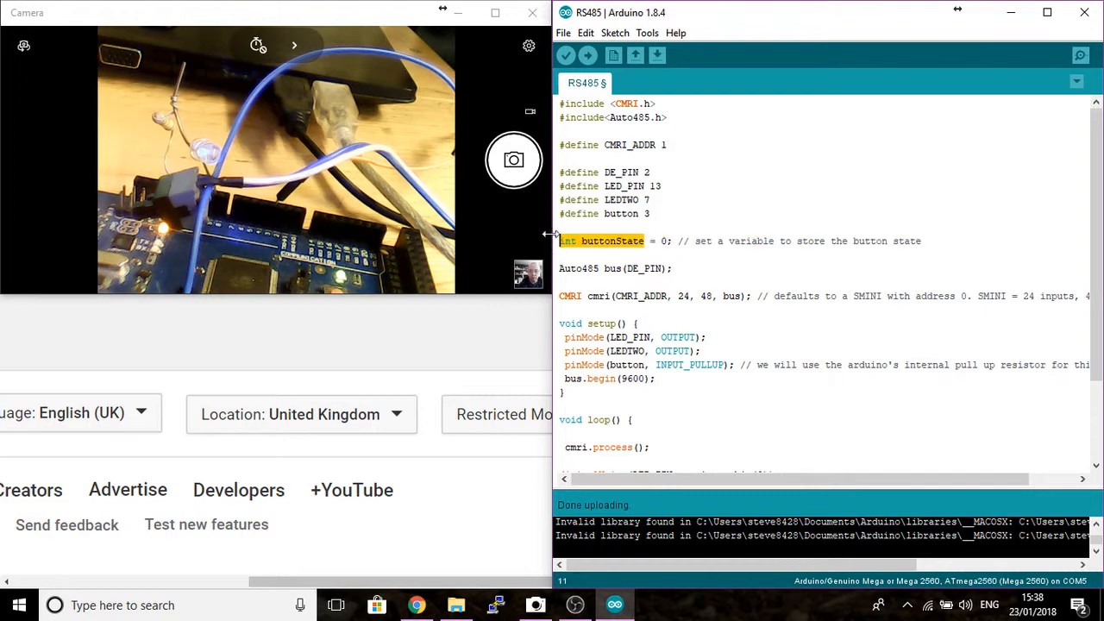
mouse_move(757, 313)
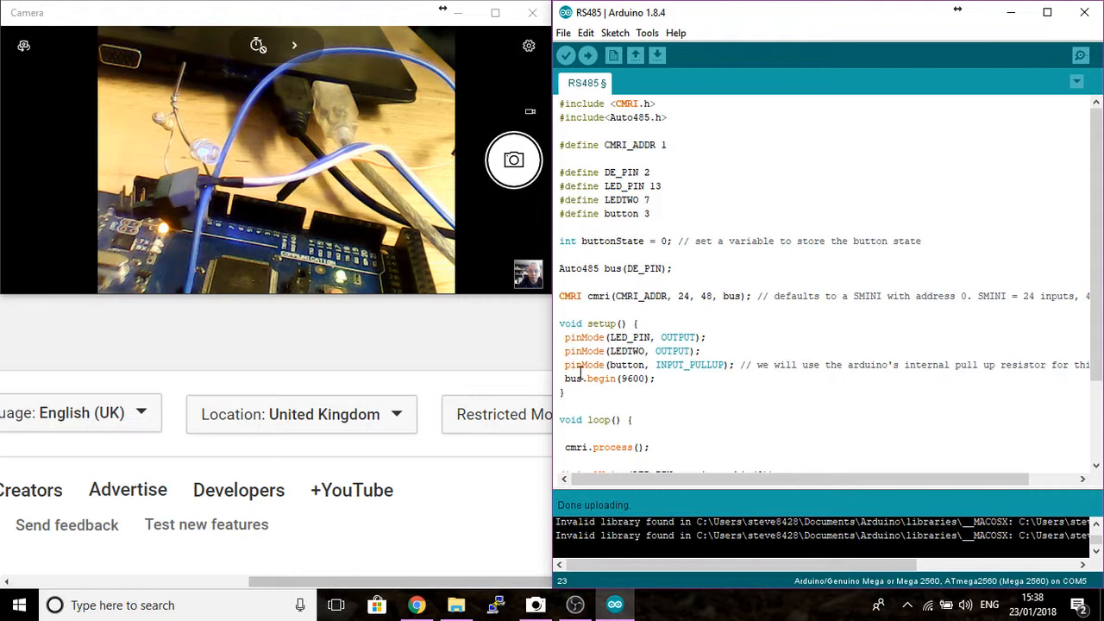
drag(565, 365, 720, 365)
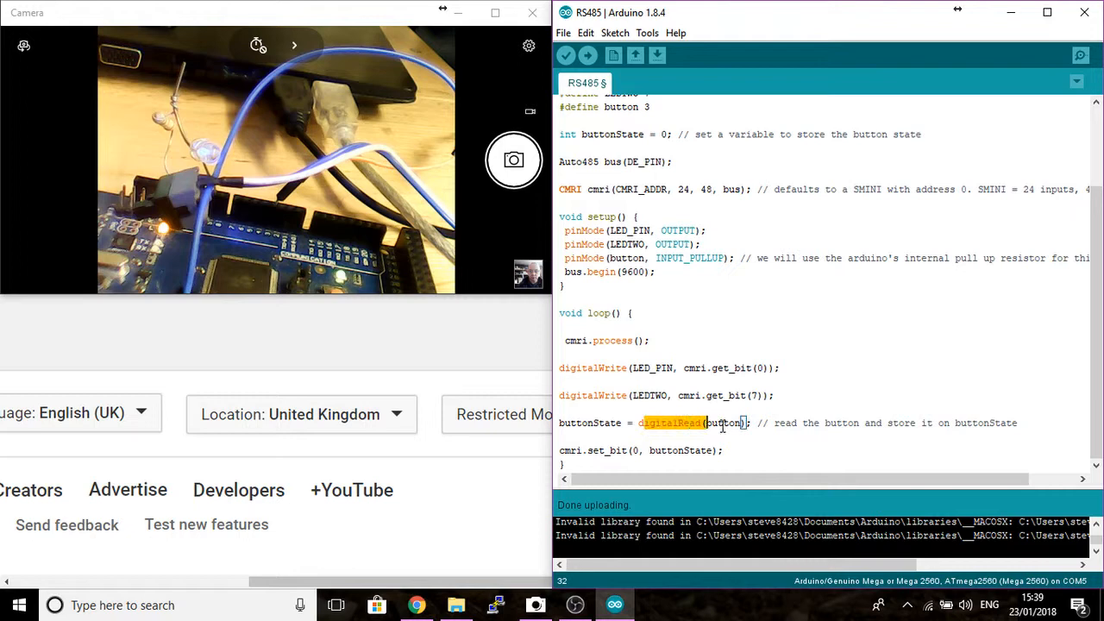
double_click(722, 423)
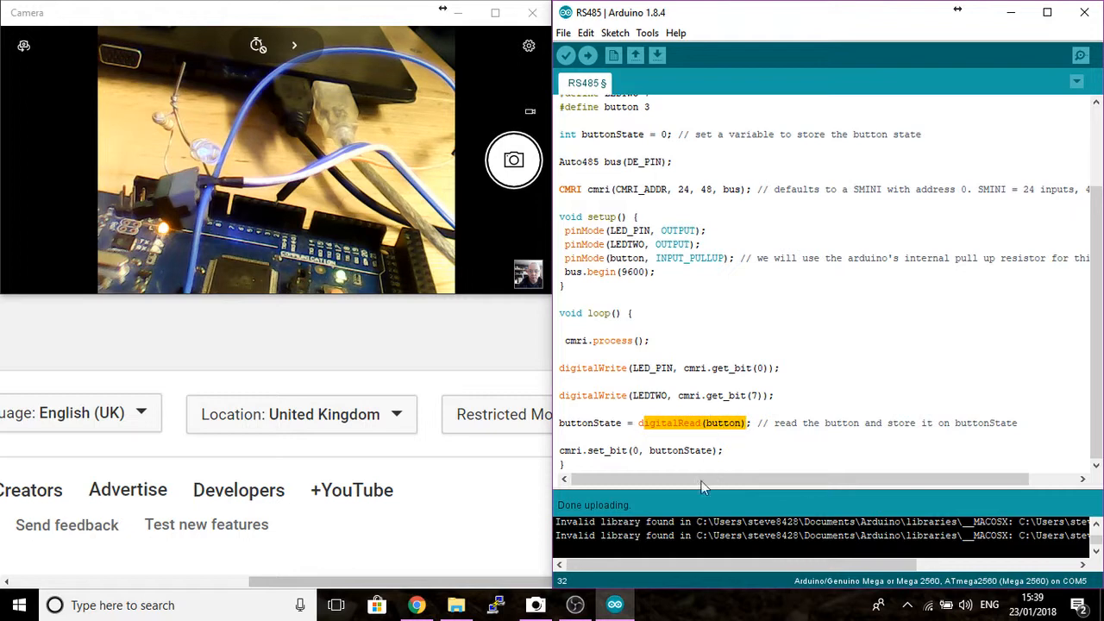
double_click(589, 423)
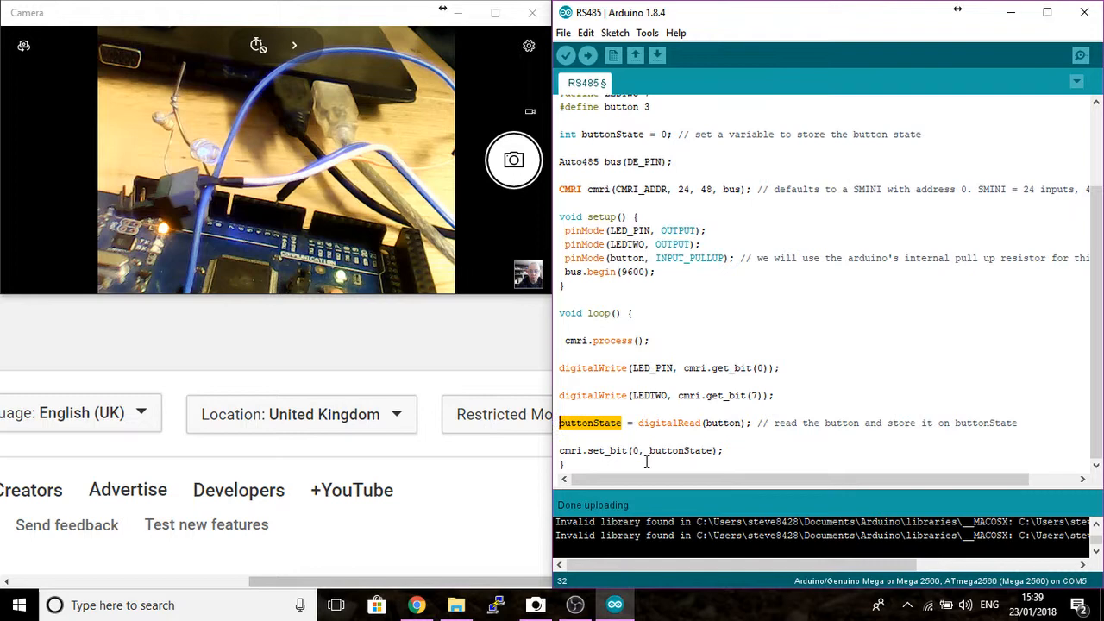
double_click(662, 450)
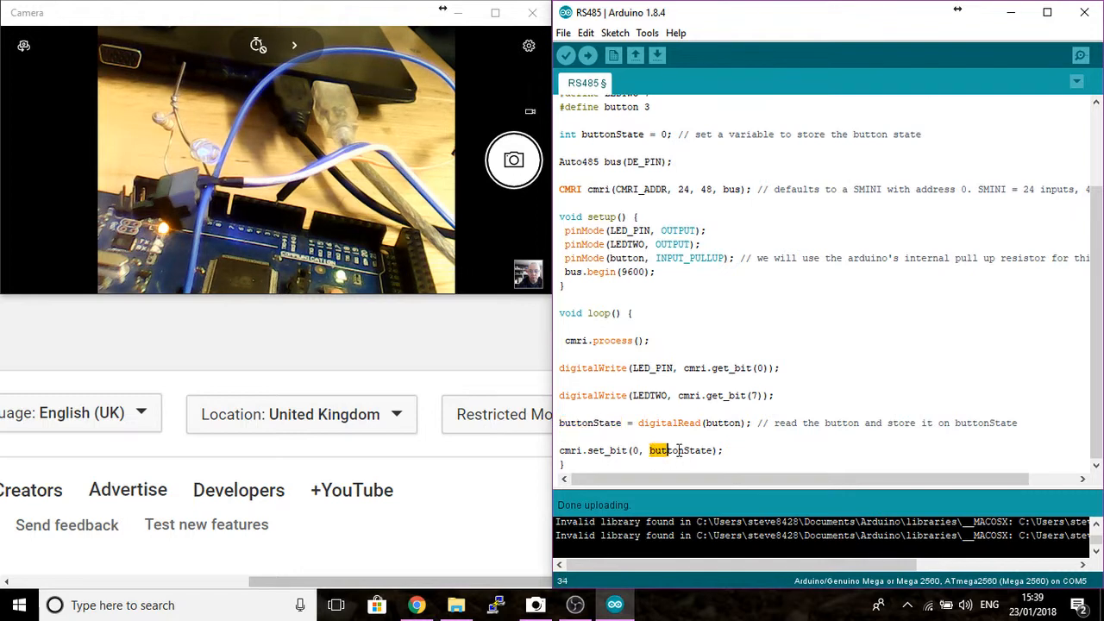
double_click(680, 449)
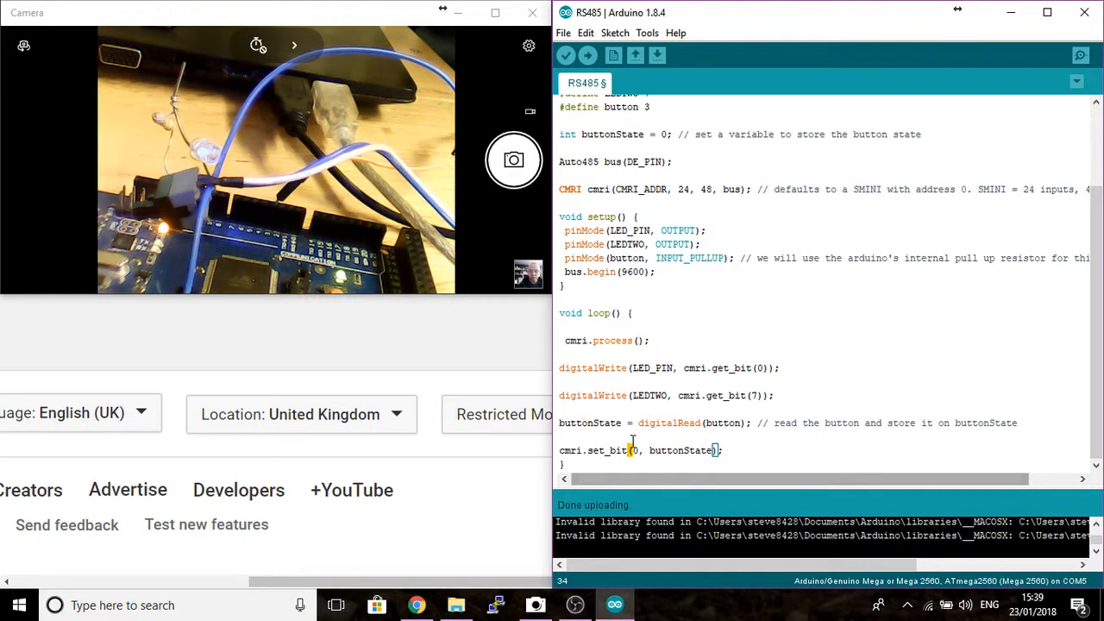
mouse_move(796, 306)
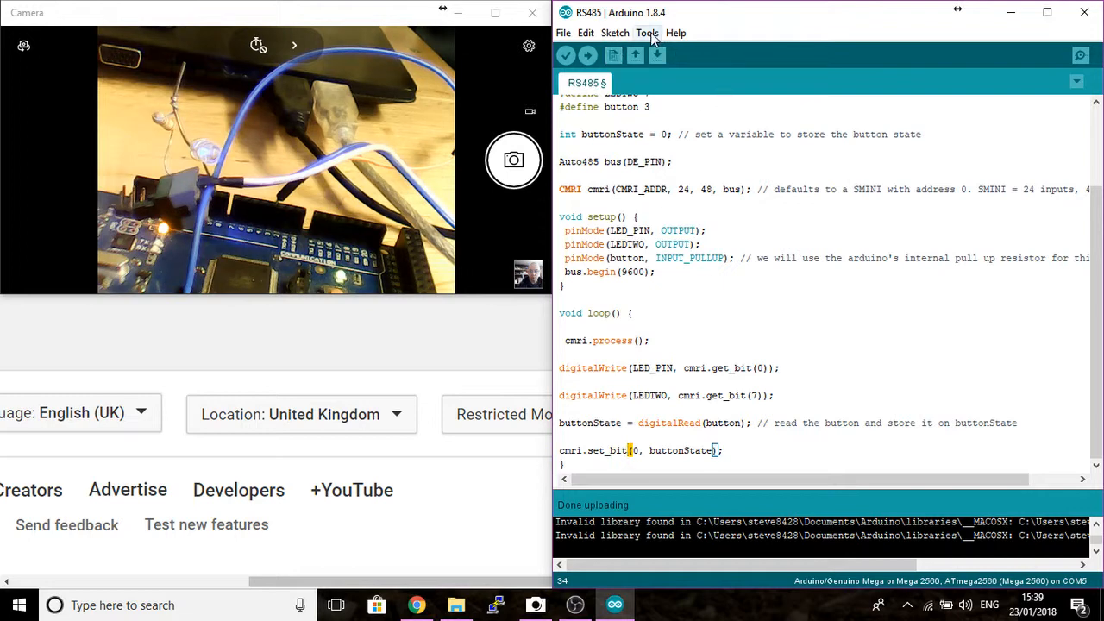
- Confirm the Arduino board is on COM5, then launch PanelPro with the office profile
click(647, 33)
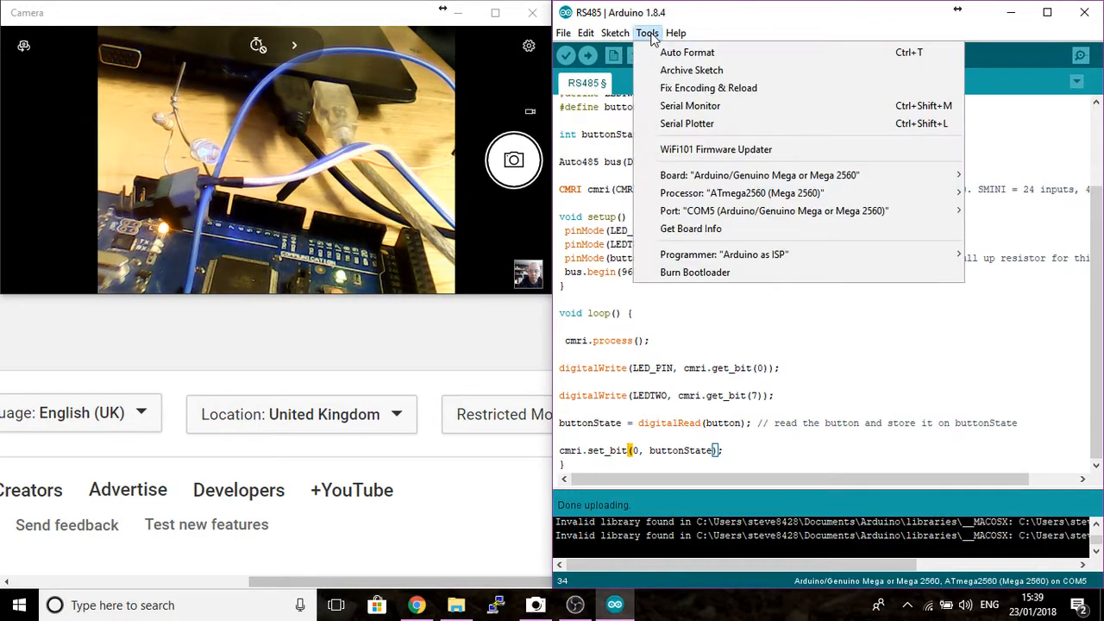
mouse_move(773, 210)
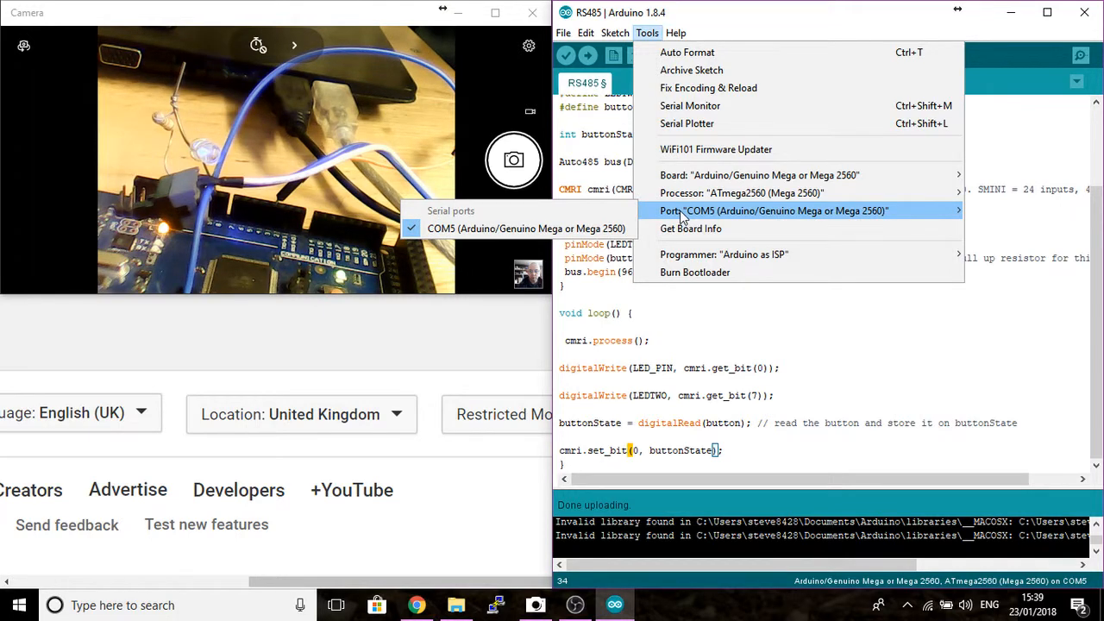
click(727, 323)
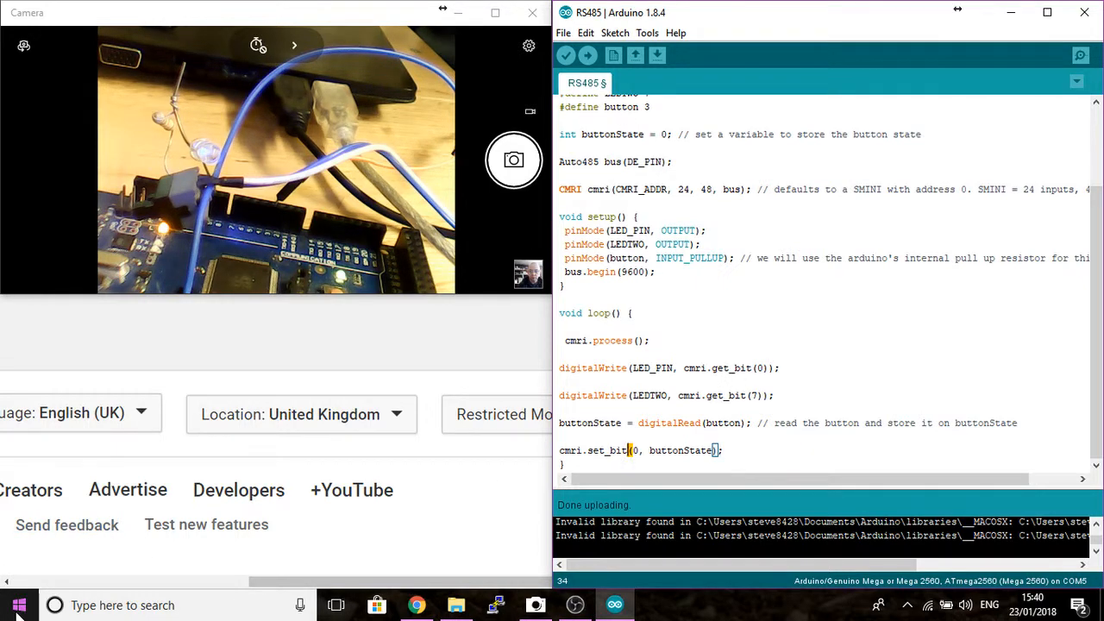
click(17, 605)
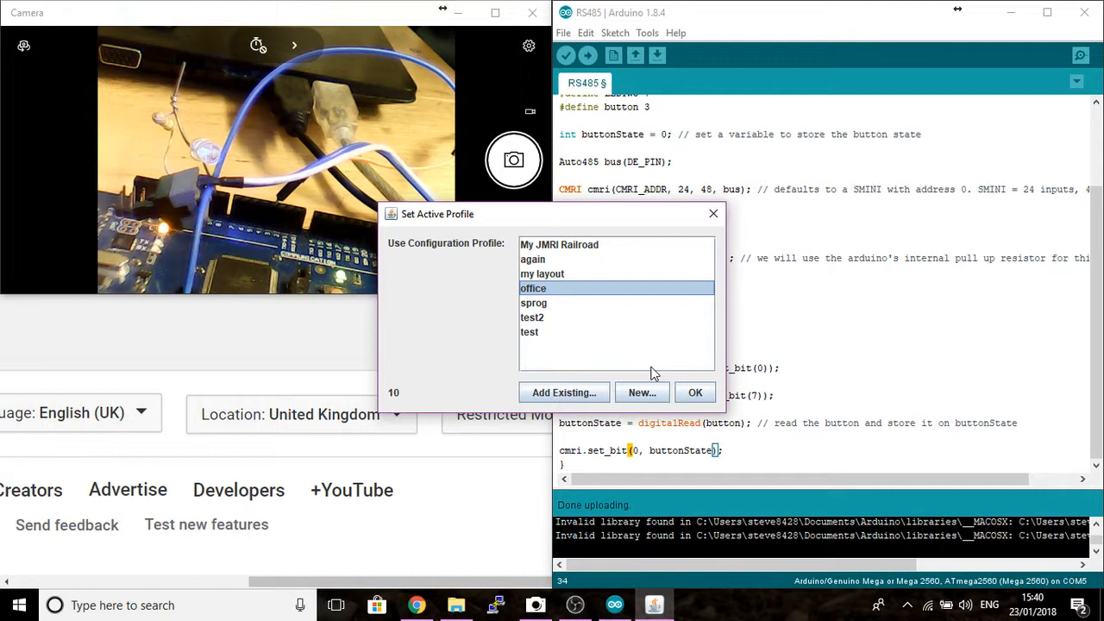
click(695, 393)
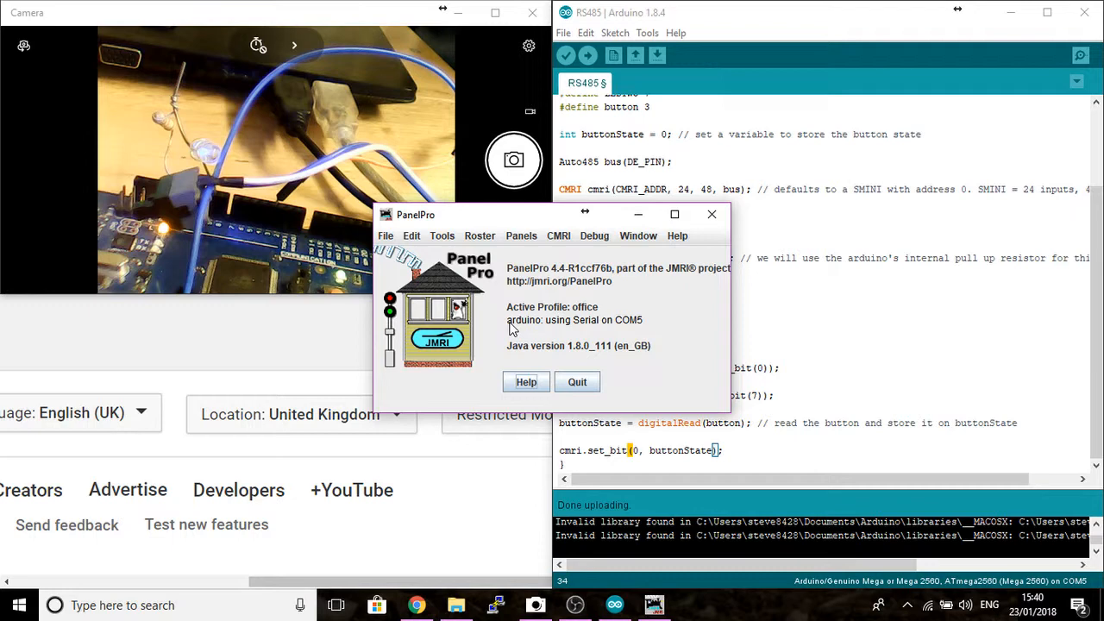
mouse_move(567, 336)
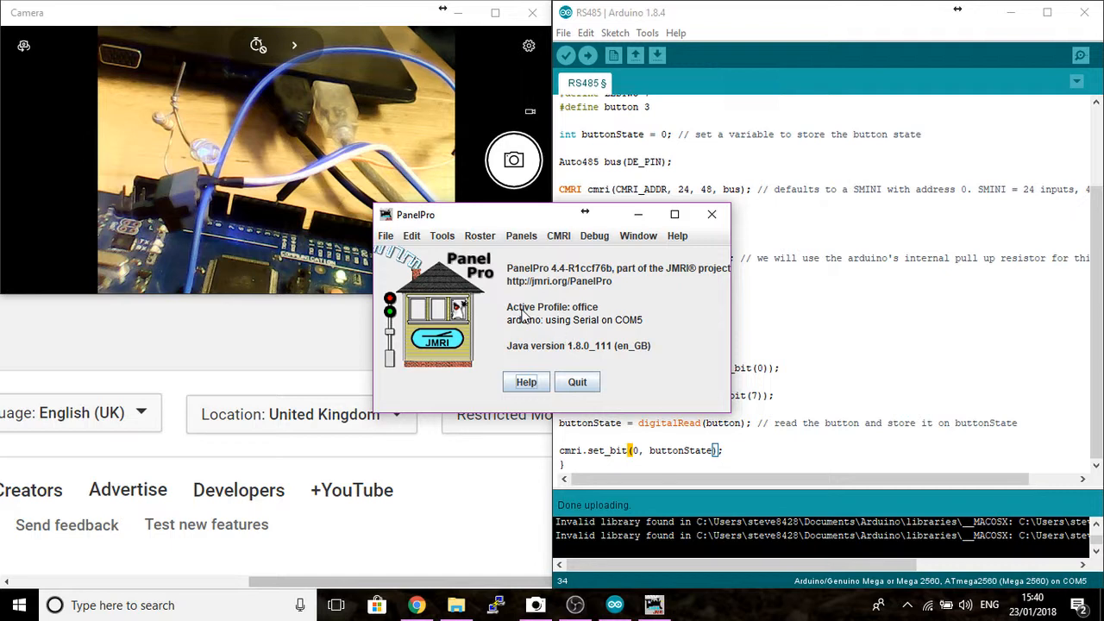
mouse_move(629, 254)
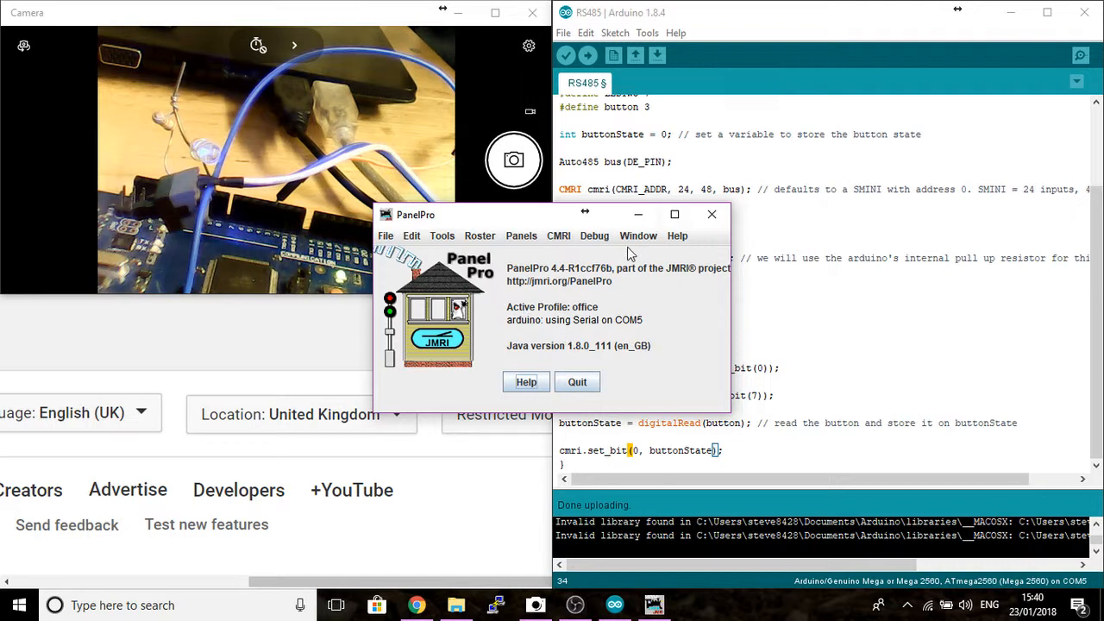
- Delete the old sensor ISS1 from the Sensors table, confirming the warning
click(521, 236)
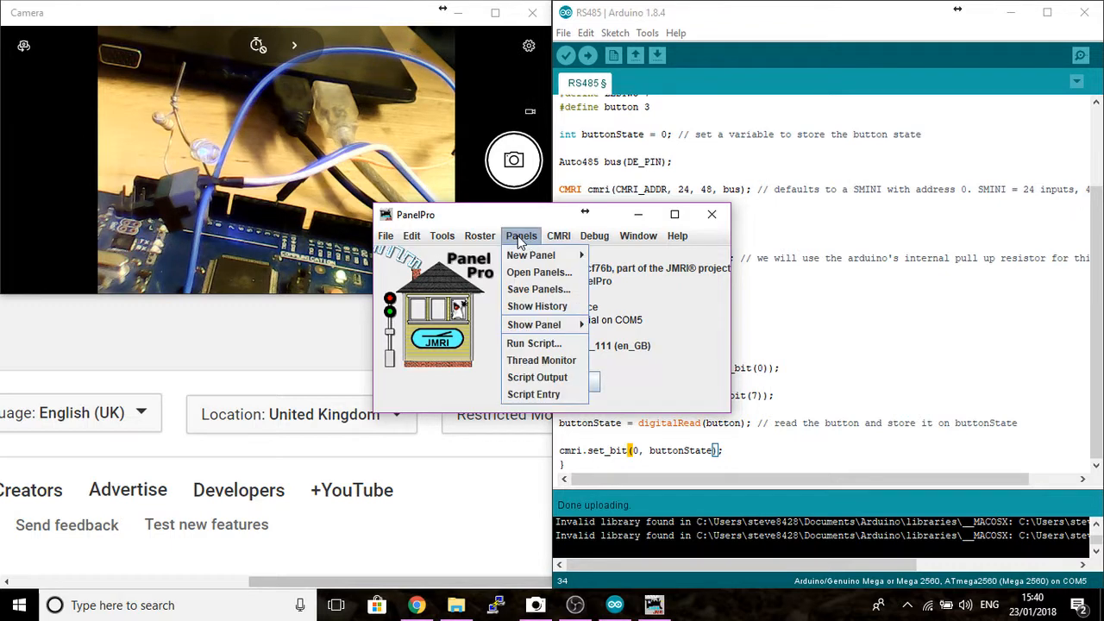
click(538, 272)
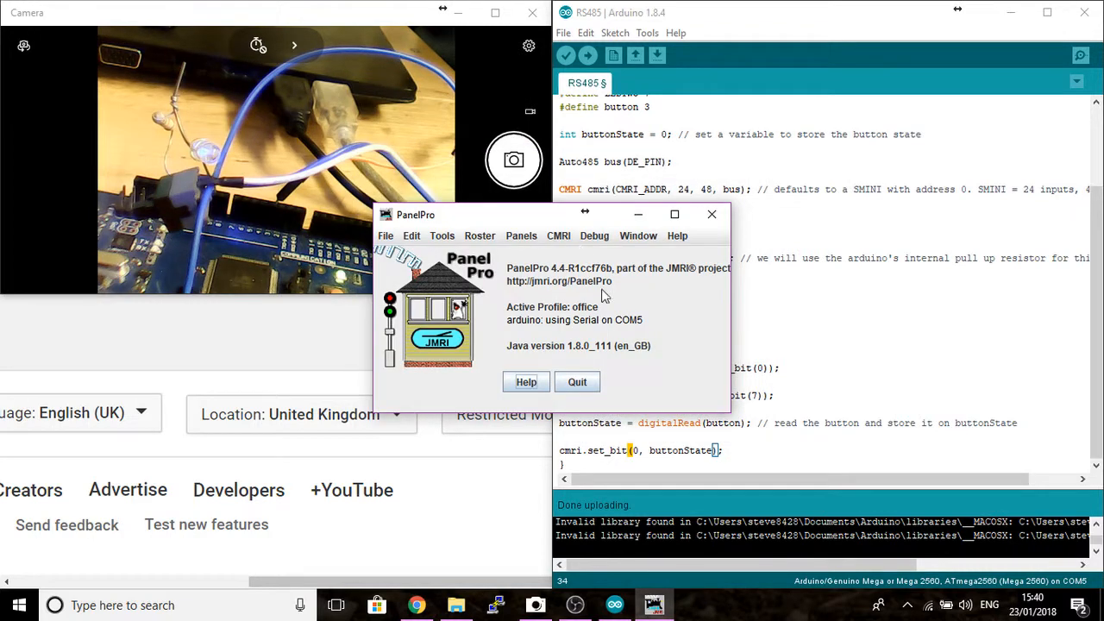
click(441, 235)
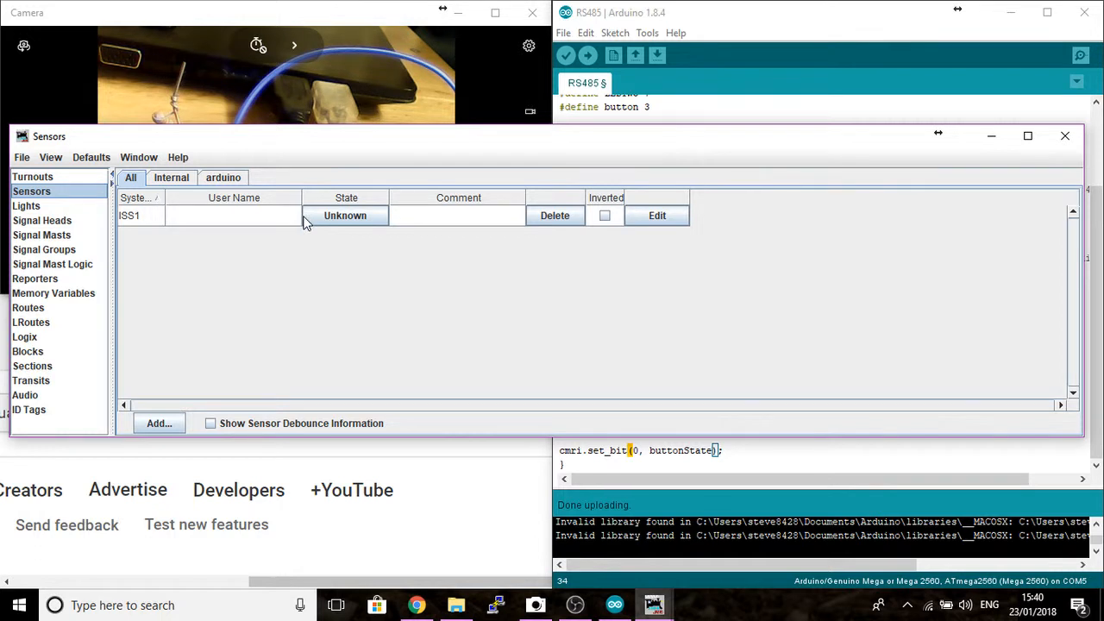
mouse_move(341, 225)
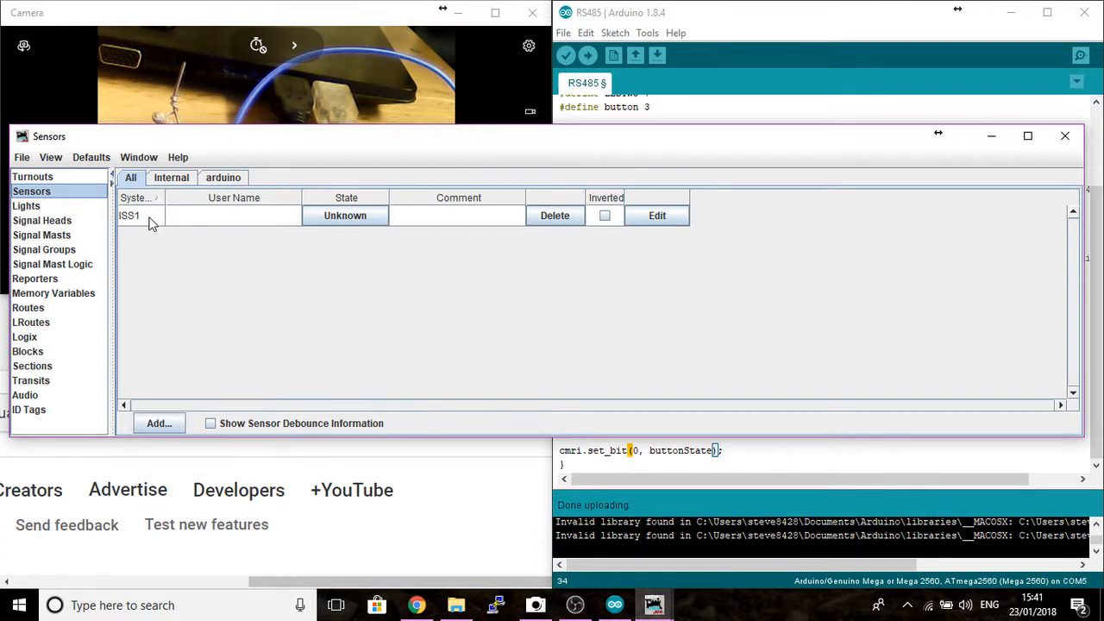
mouse_move(530, 237)
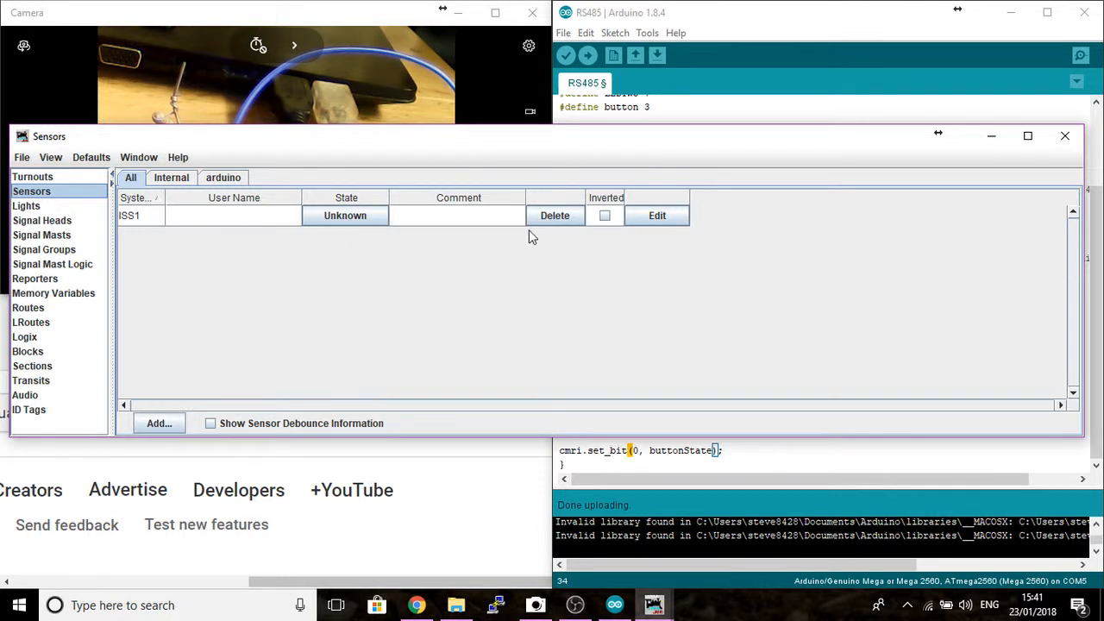
click(555, 215)
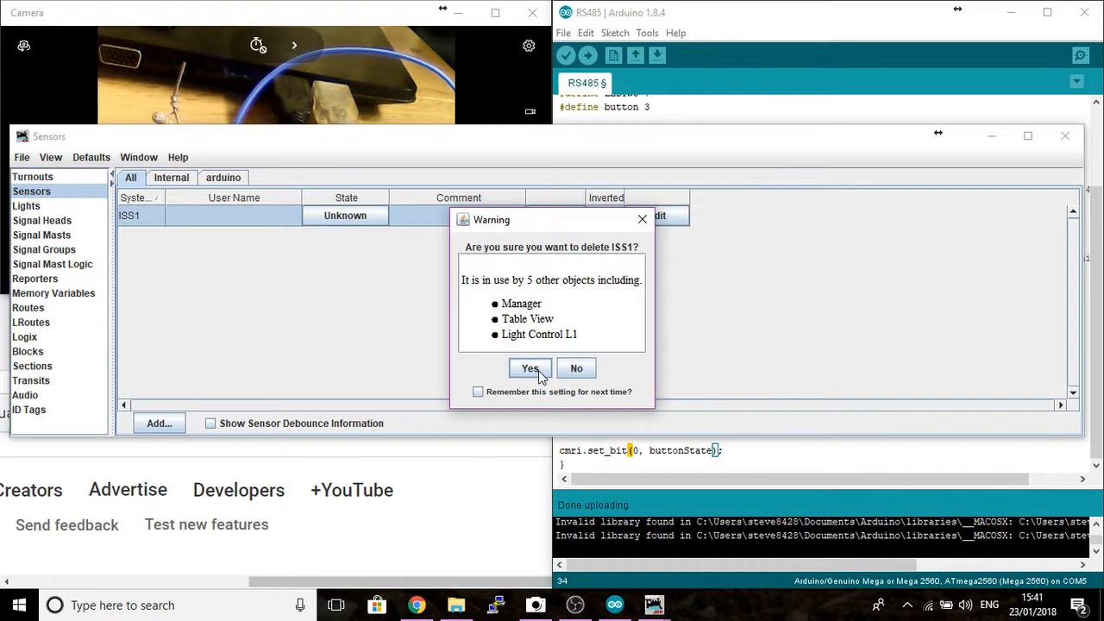
click(529, 368)
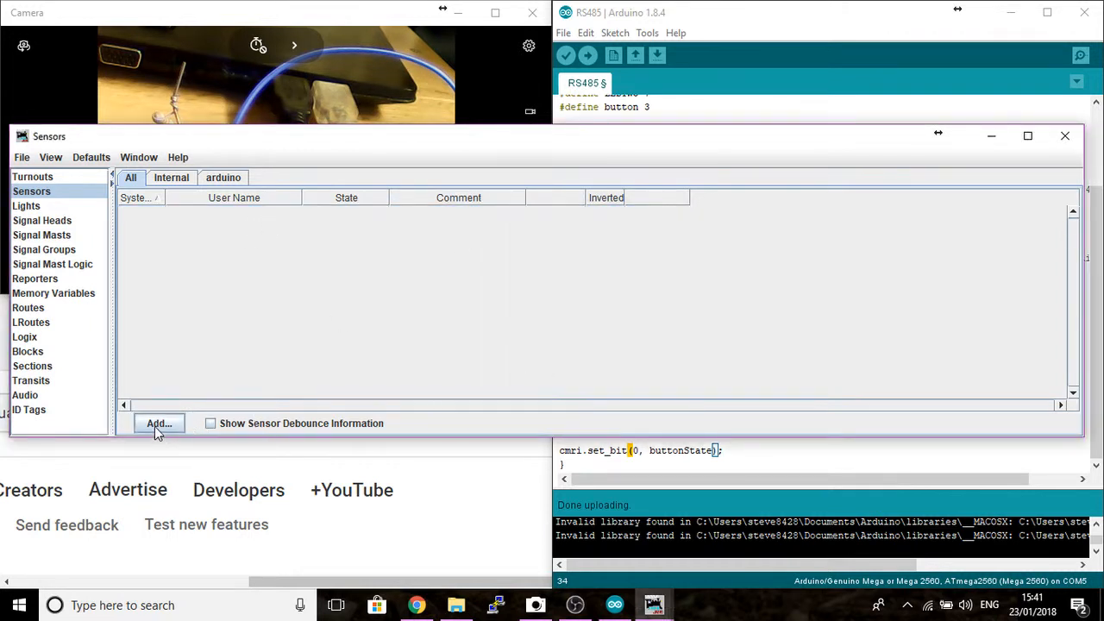
click(159, 422)
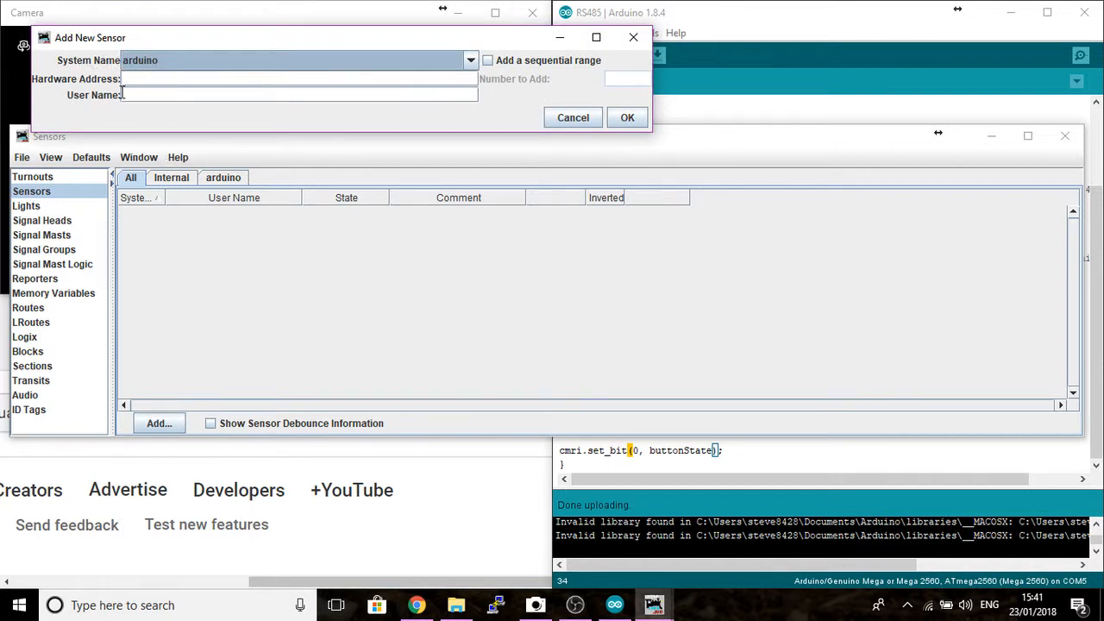
text(1)
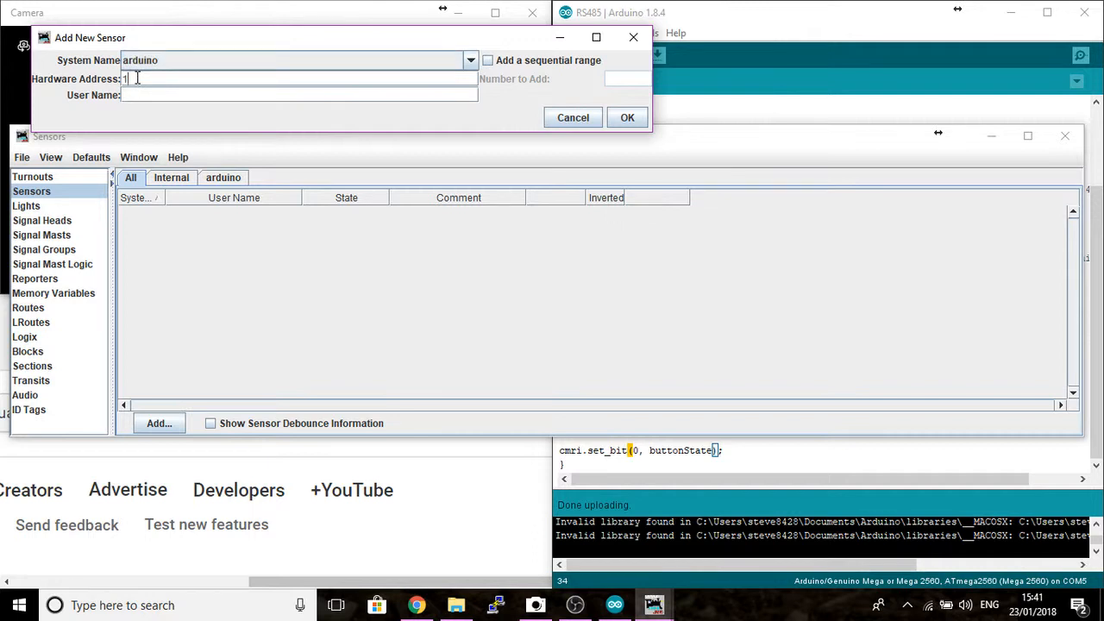
text(001)
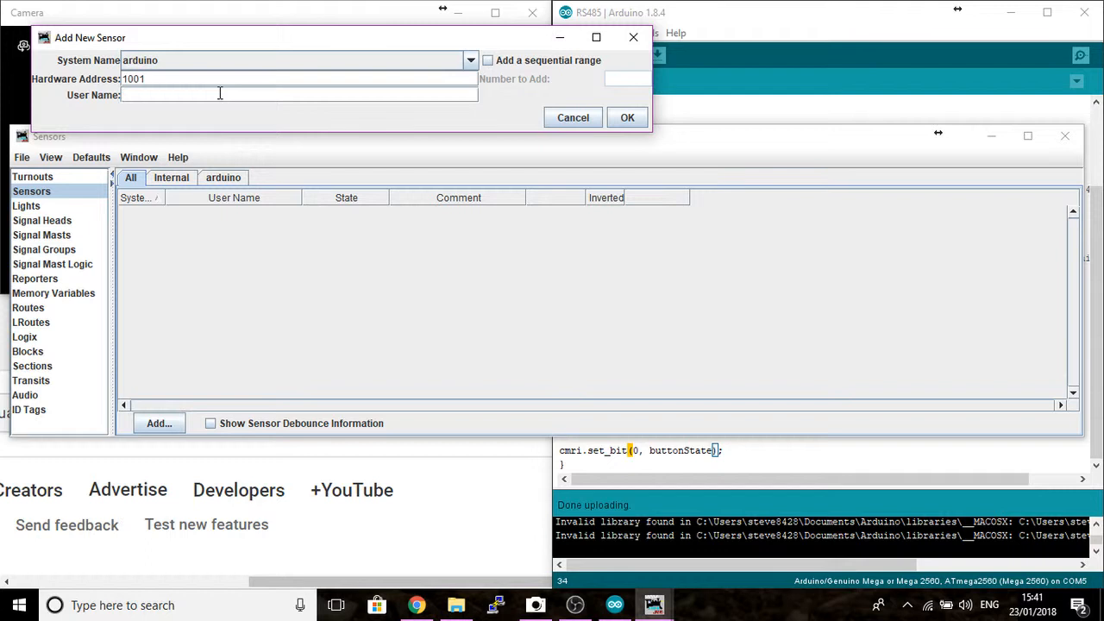
text(S1)
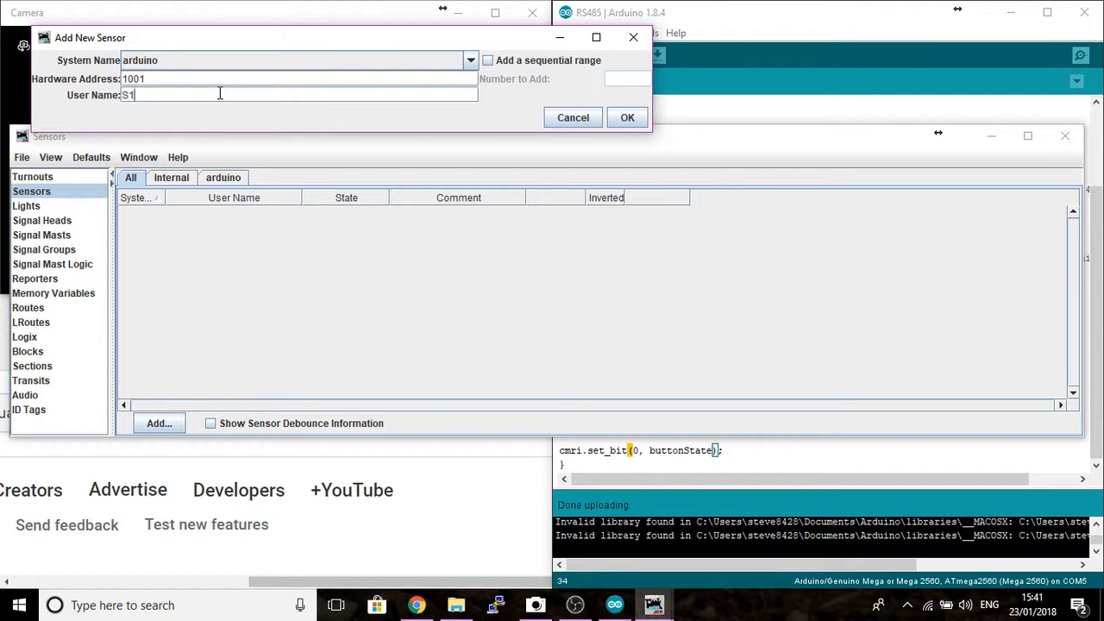
click(627, 117)
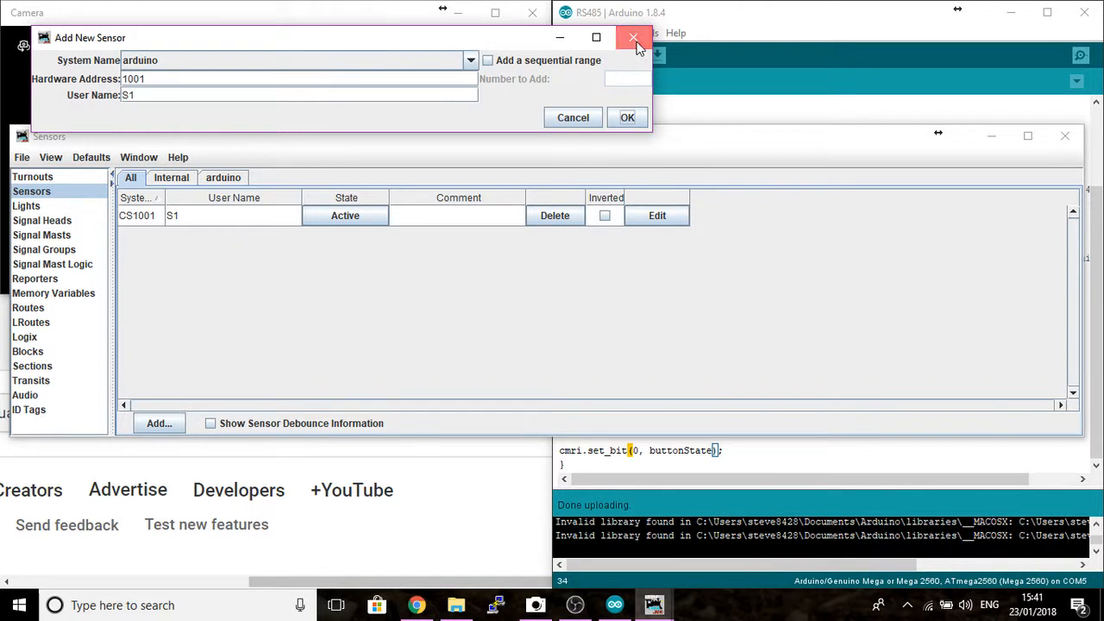
click(635, 38)
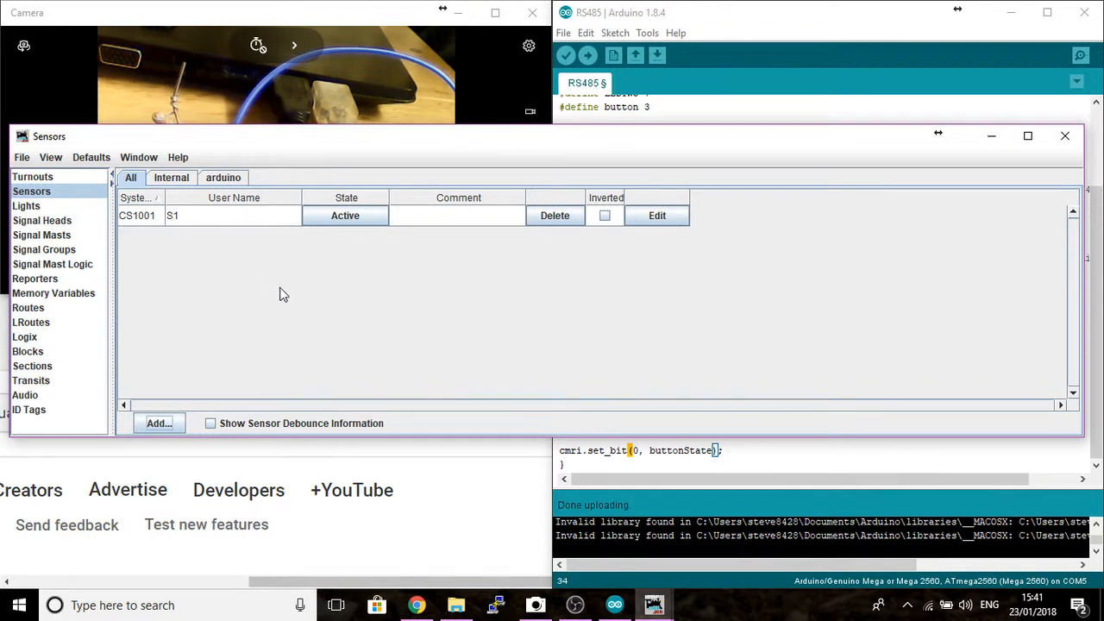
mouse_move(431, 153)
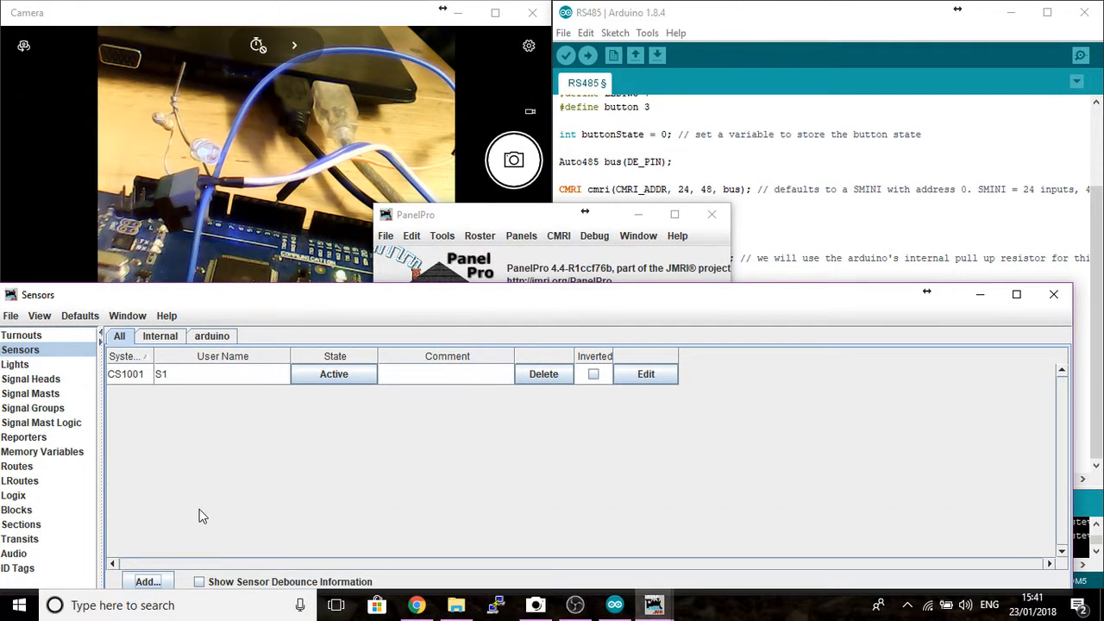
mouse_move(160, 263)
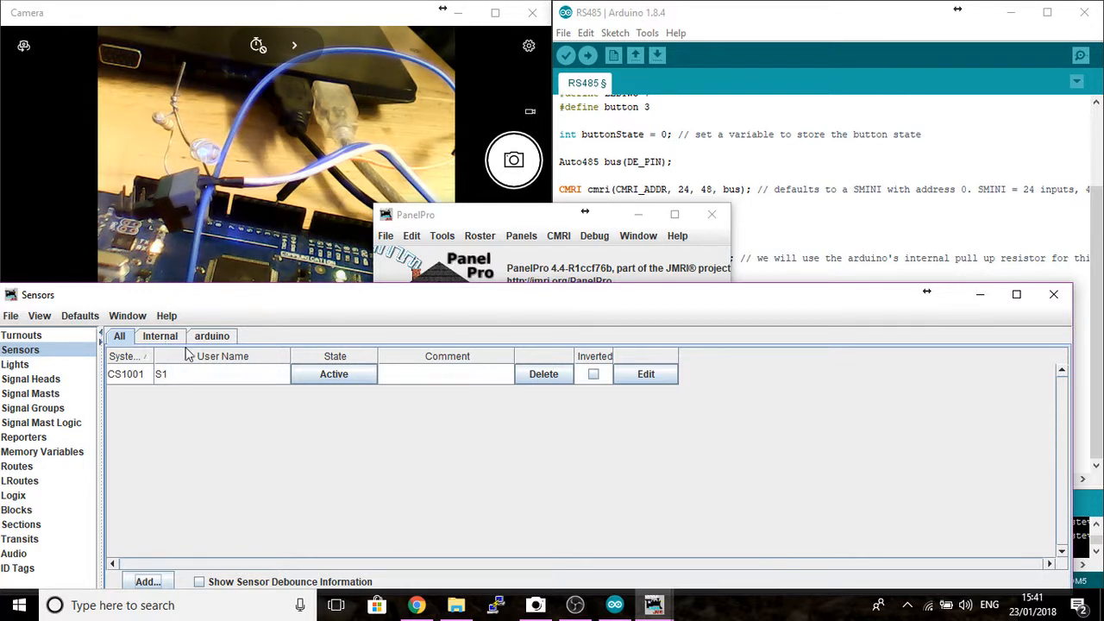
mouse_move(209, 454)
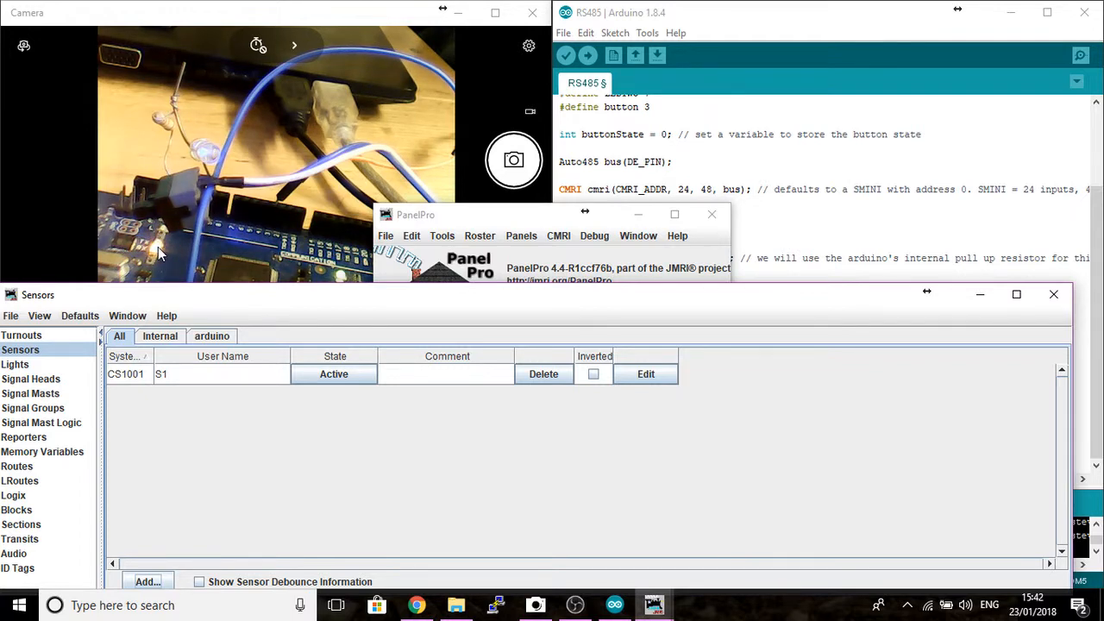
mouse_move(492, 287)
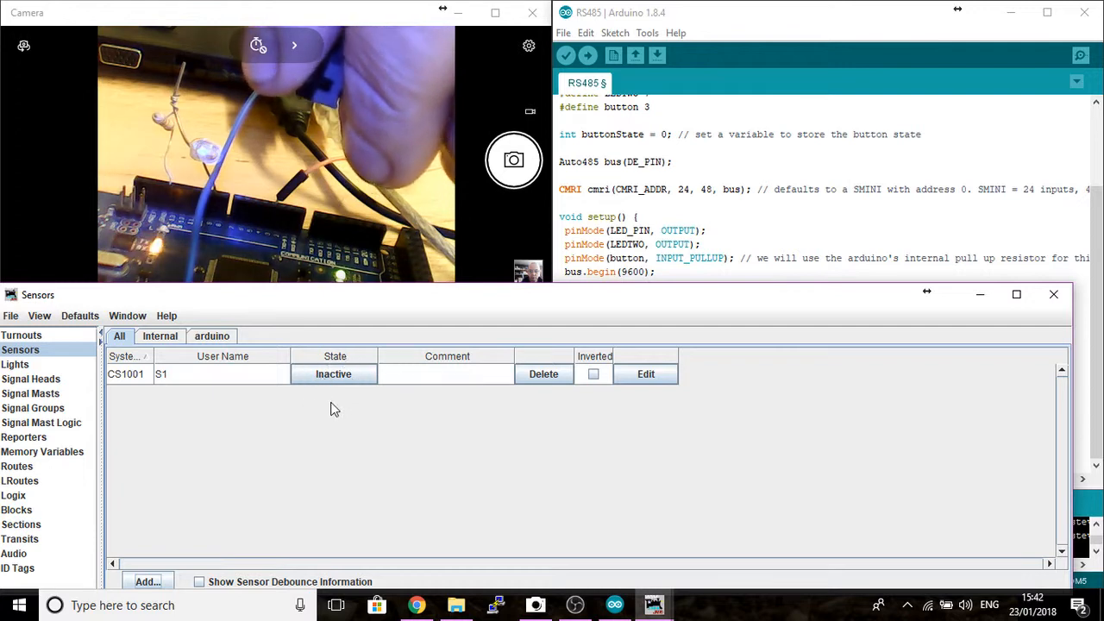
click(333, 373)
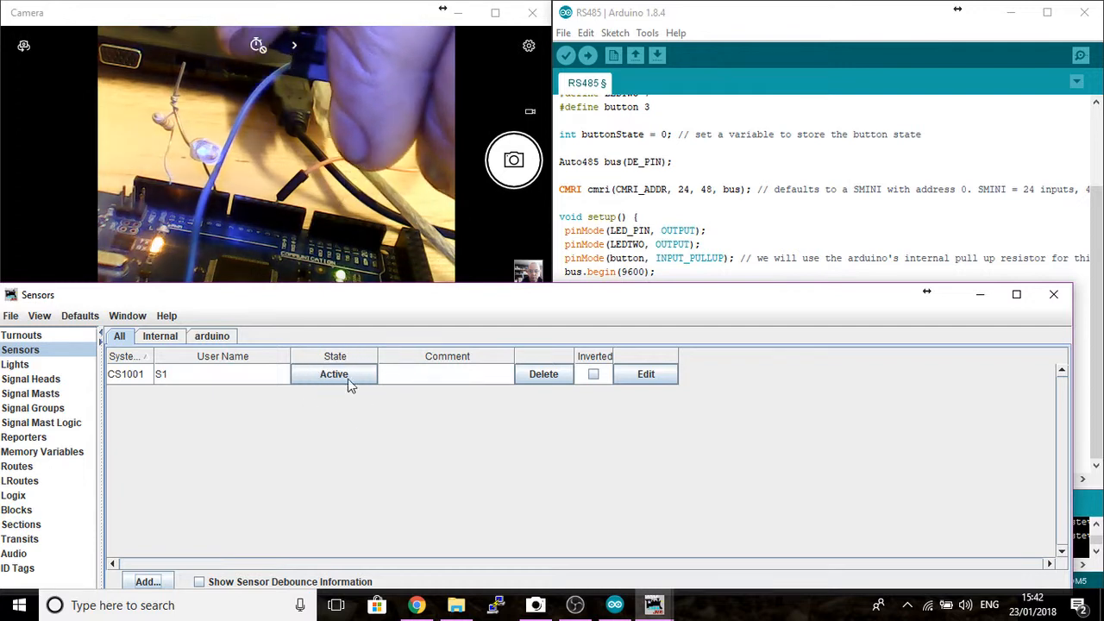
click(334, 373)
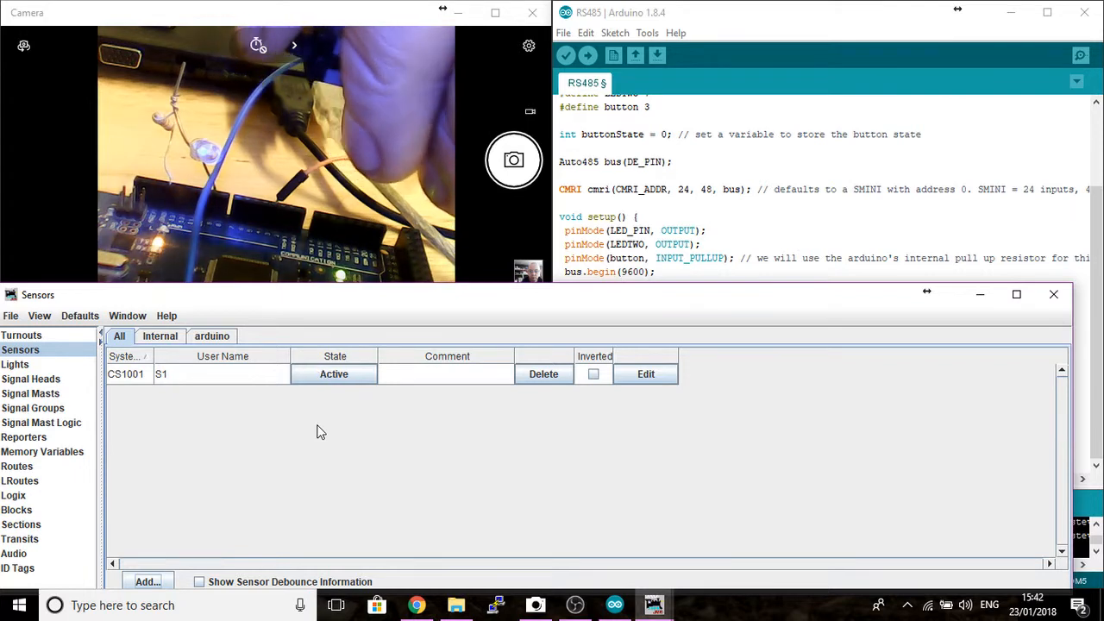
click(333, 373)
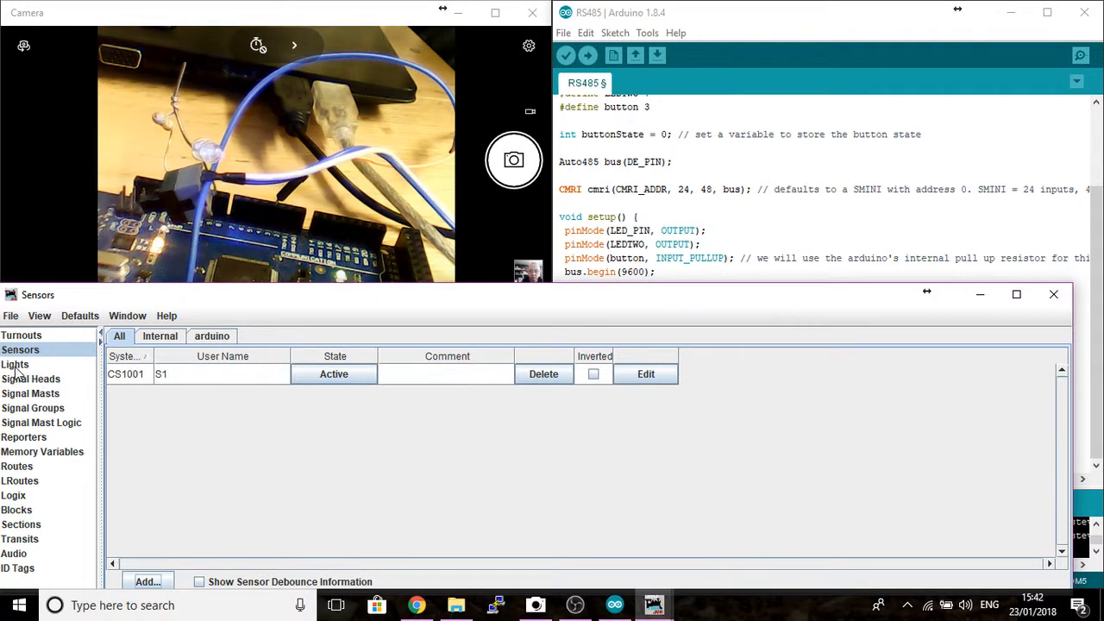
- Toggle light L1 on and off in the Lights table, then open L1's Edit settings
click(15, 364)
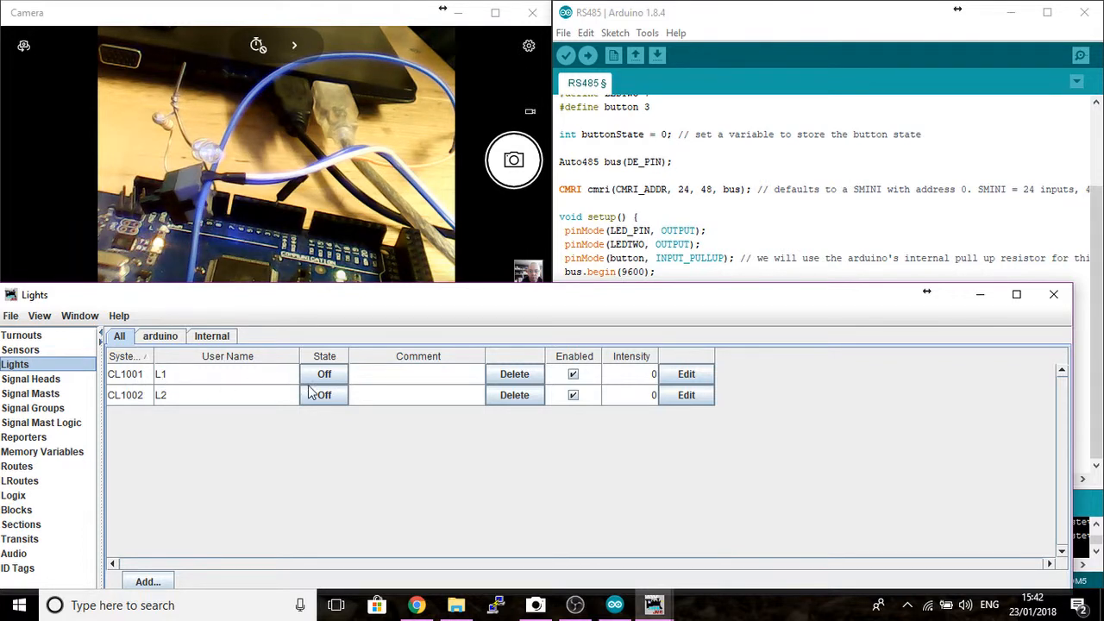
click(324, 374)
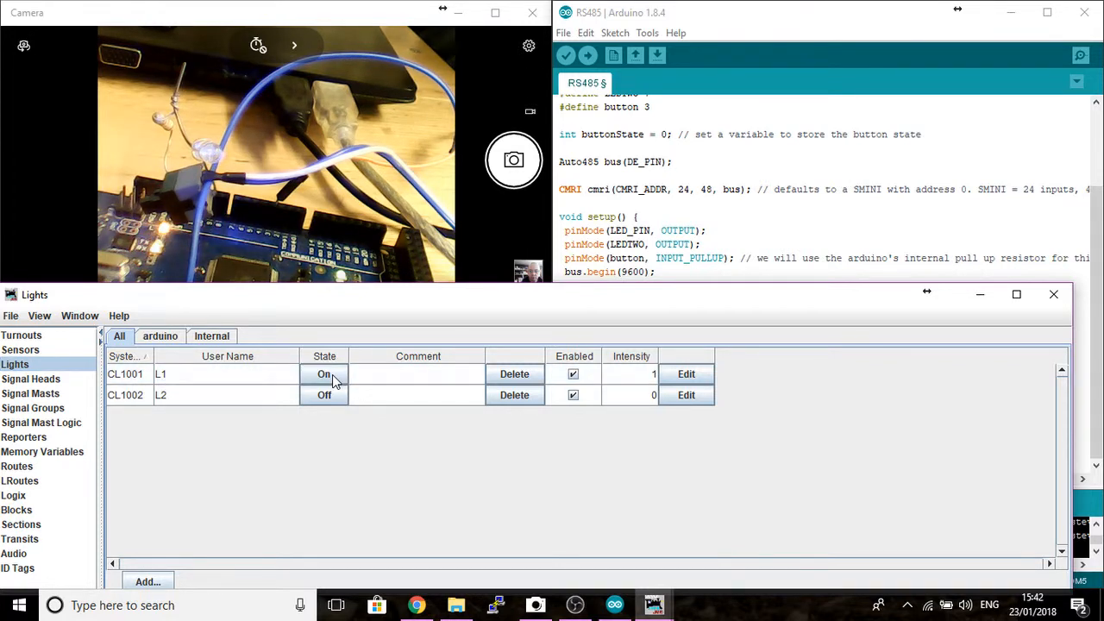
click(324, 374)
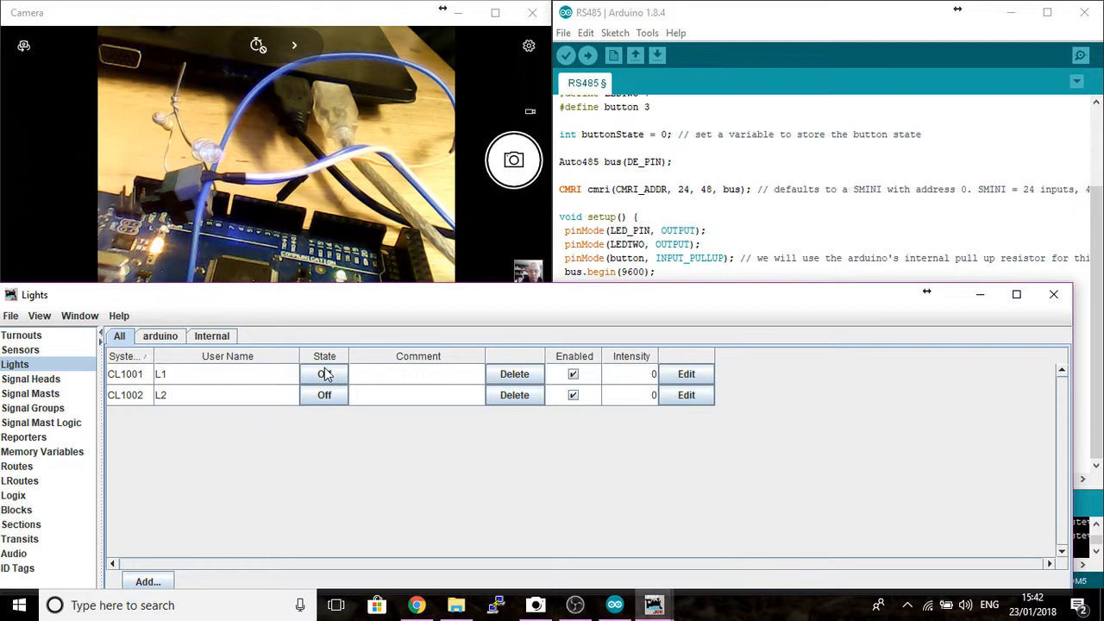
click(325, 373)
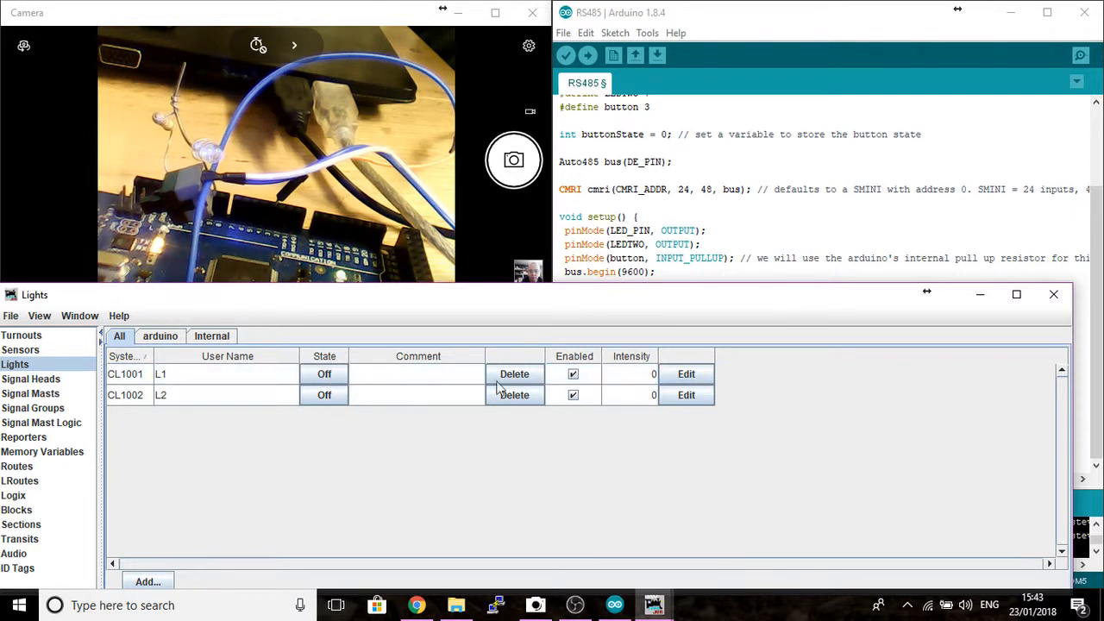
click(685, 373)
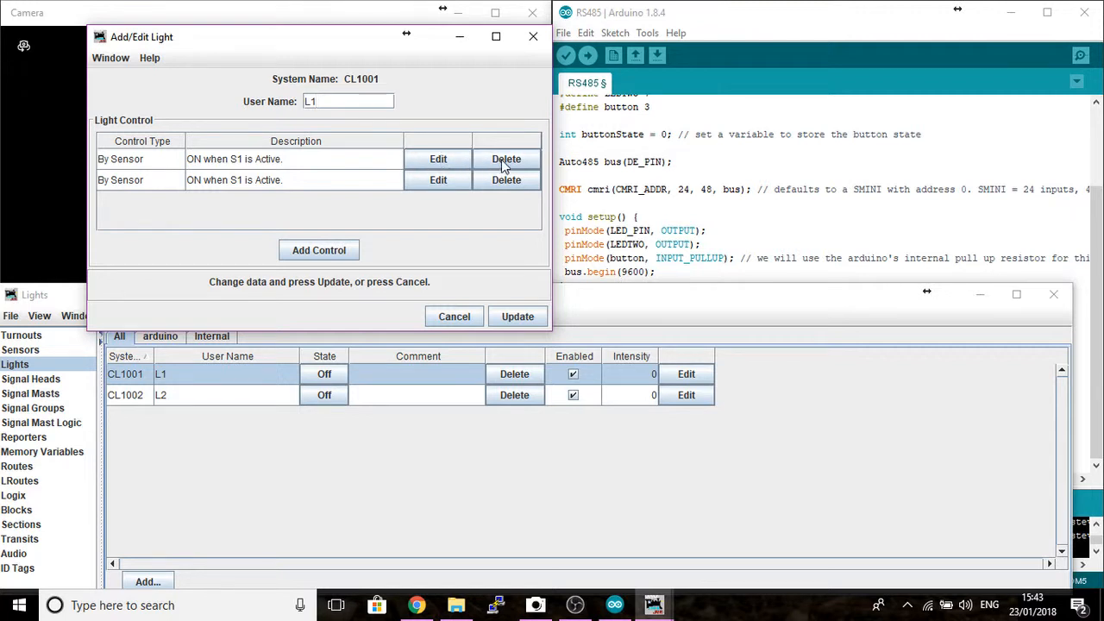
- Replace L1's controls with one By Sensor rule turning it ON when S1 is Active
click(506, 159)
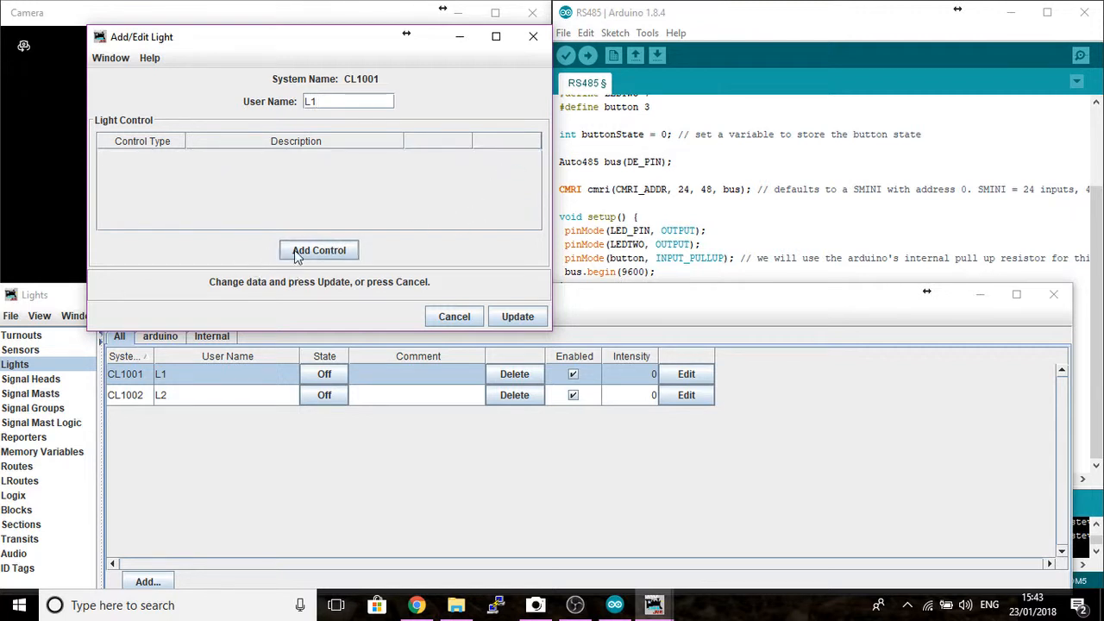
click(318, 250)
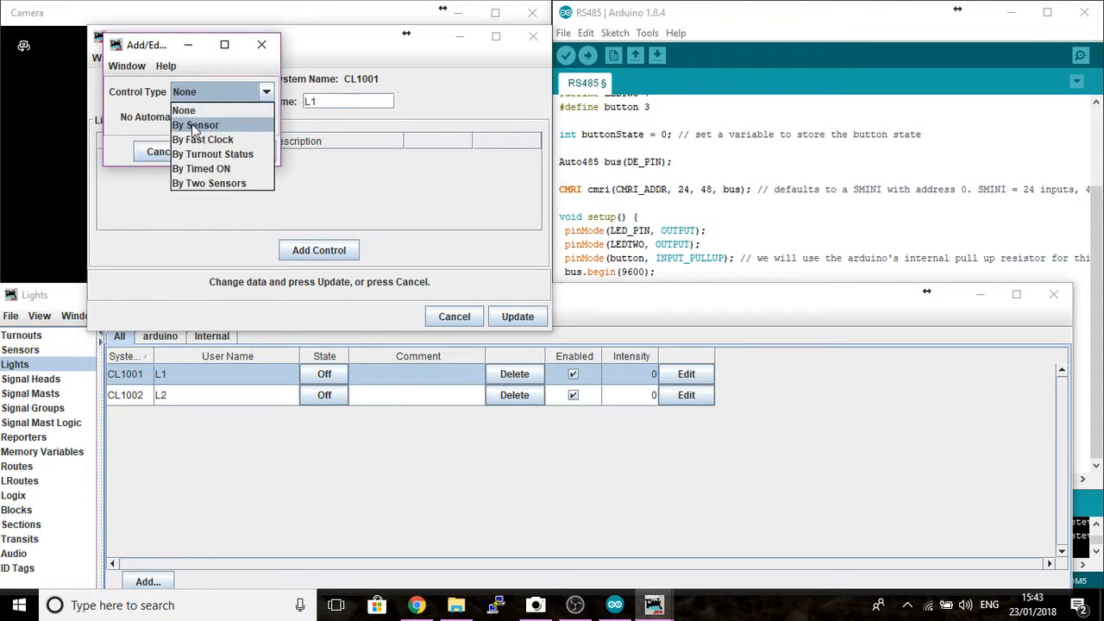
click(195, 125)
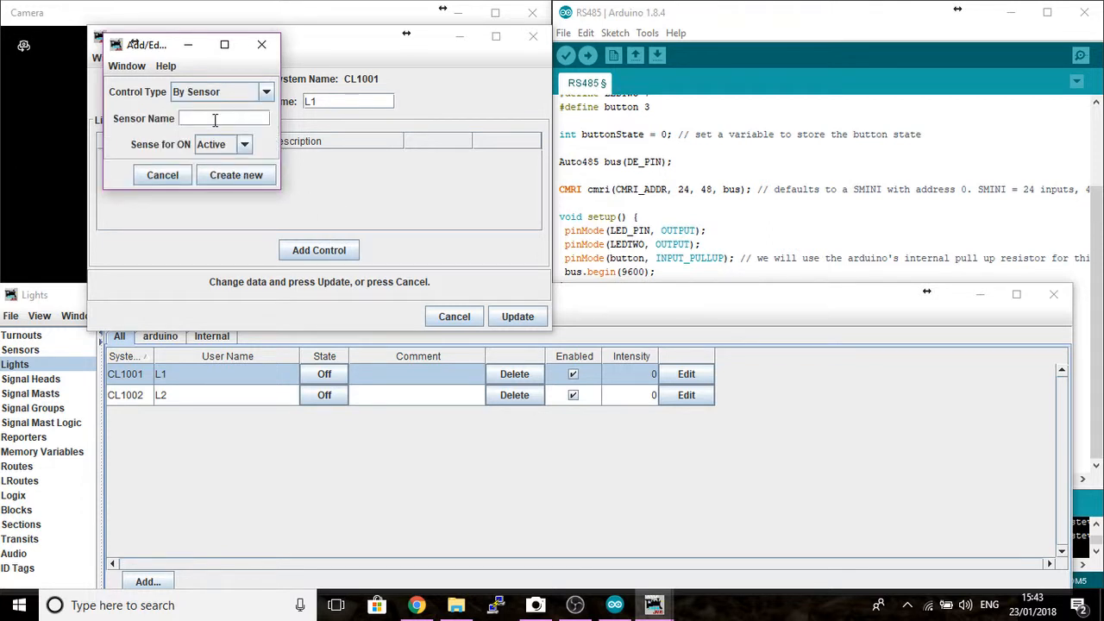
text(S1)
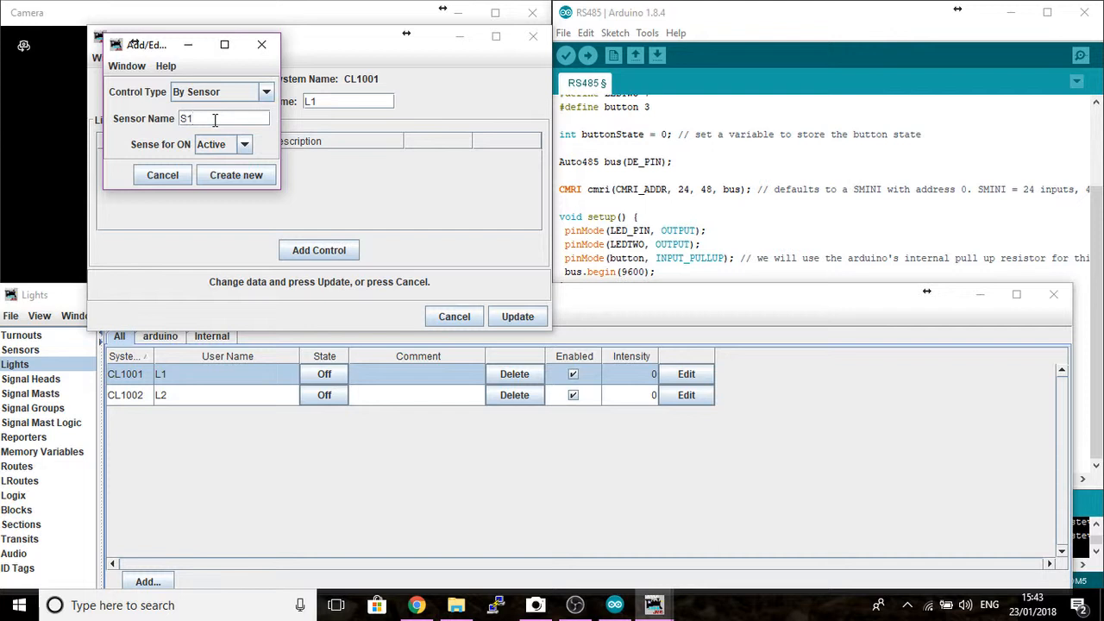
mouse_move(168, 155)
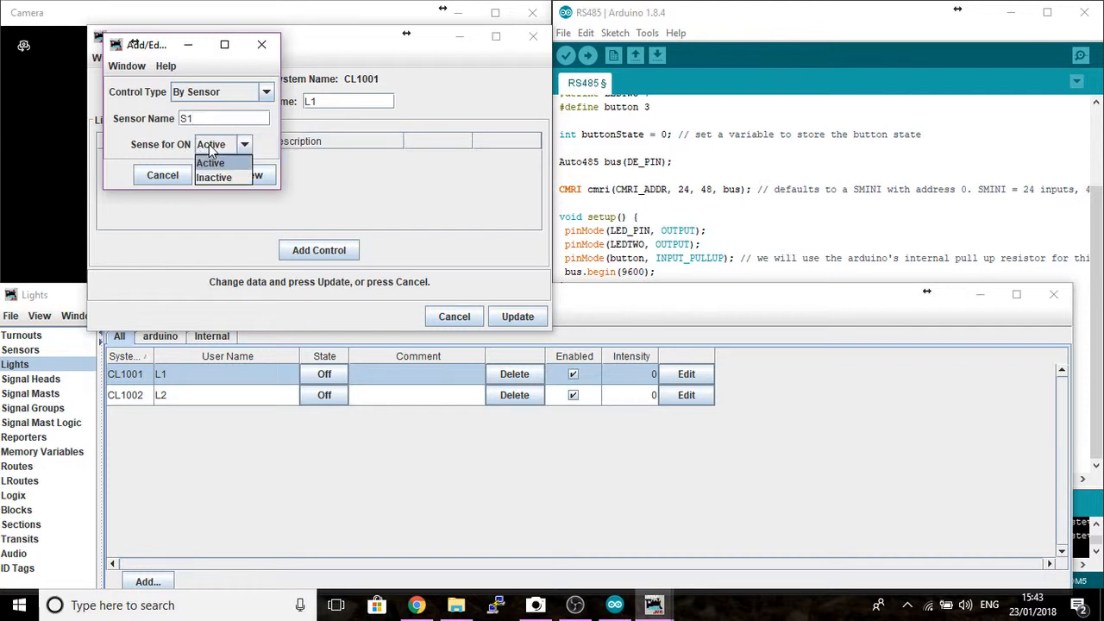
click(211, 163)
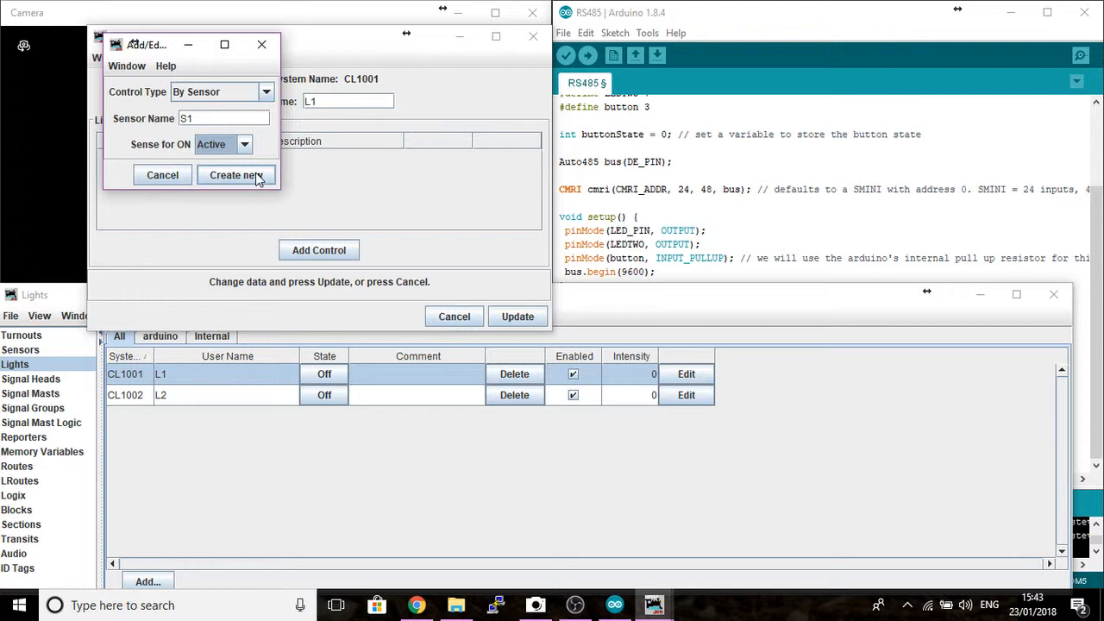
click(235, 175)
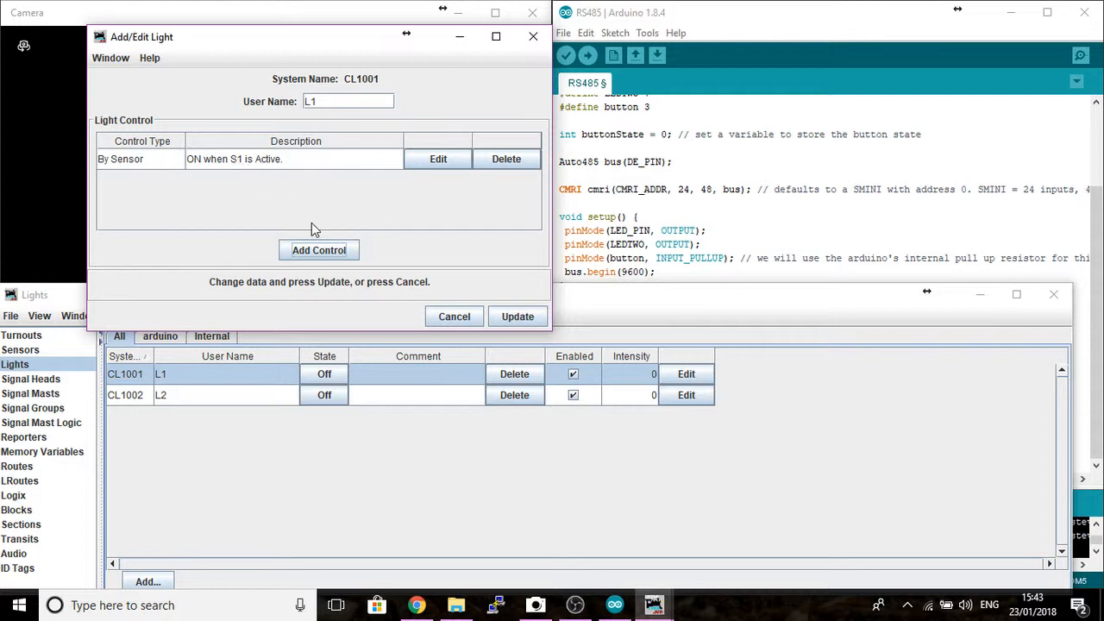
click(517, 316)
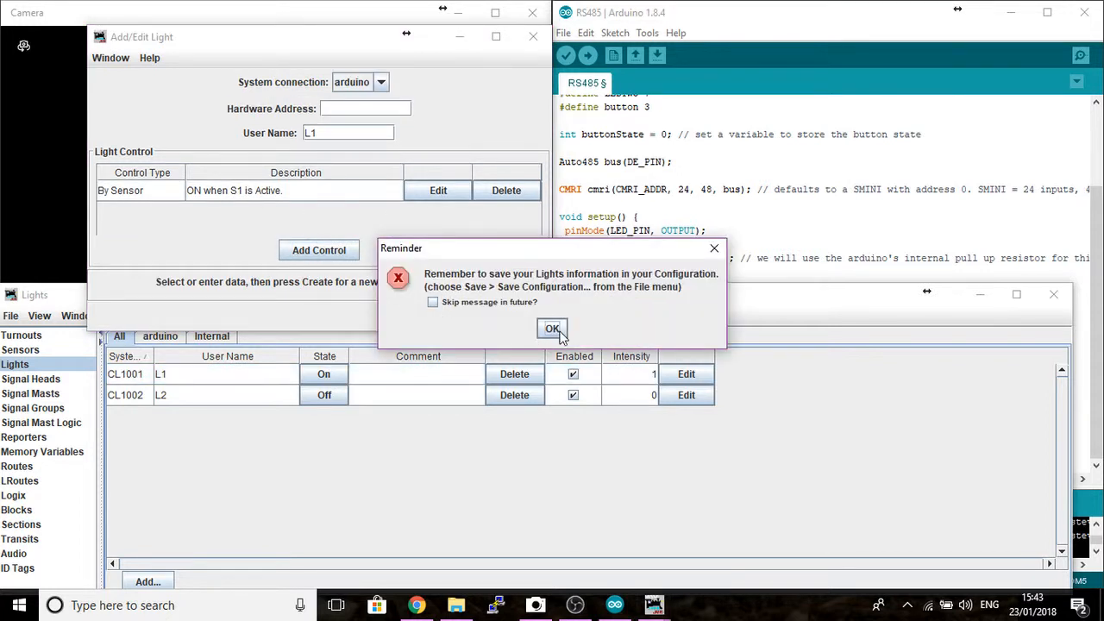
- Dismiss the save reminder, check light L1 is On, and check sensor S1's state
click(552, 329)
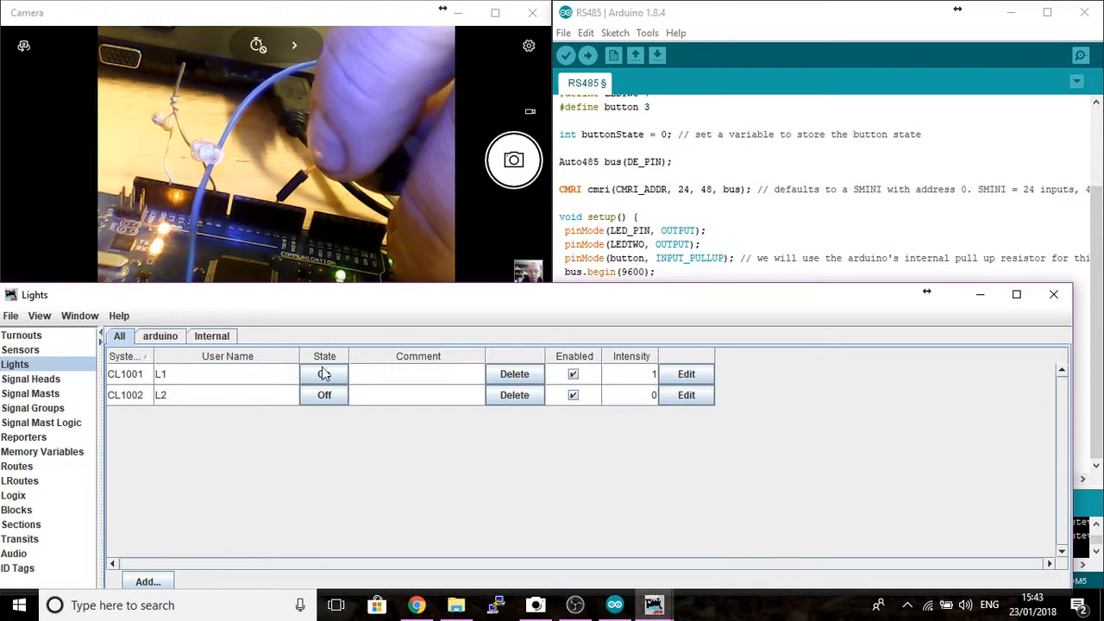
click(323, 374)
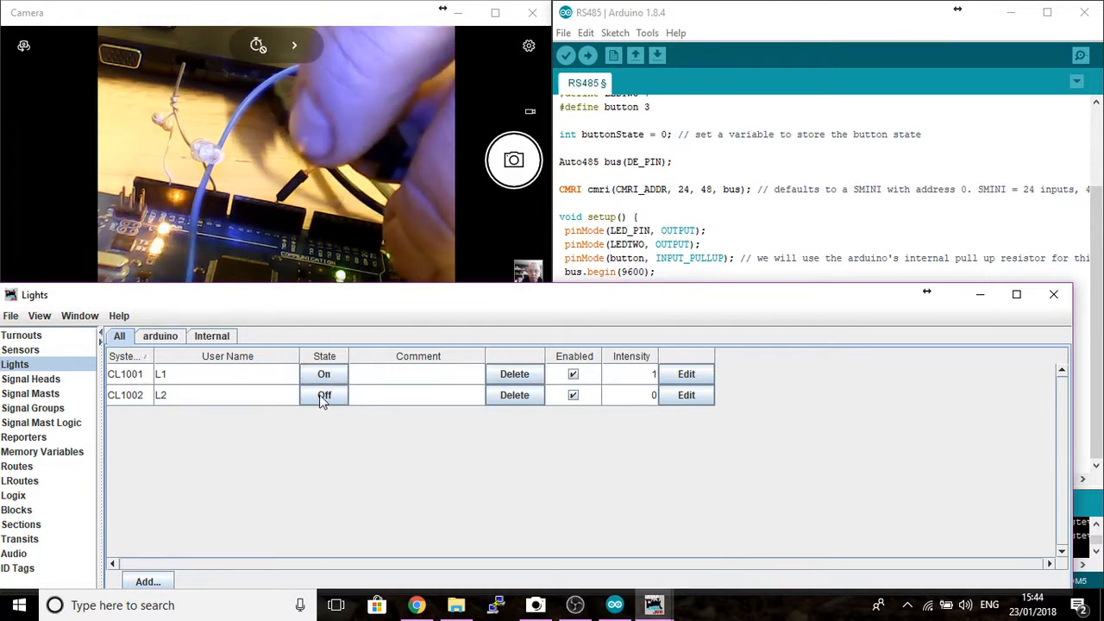
click(21, 350)
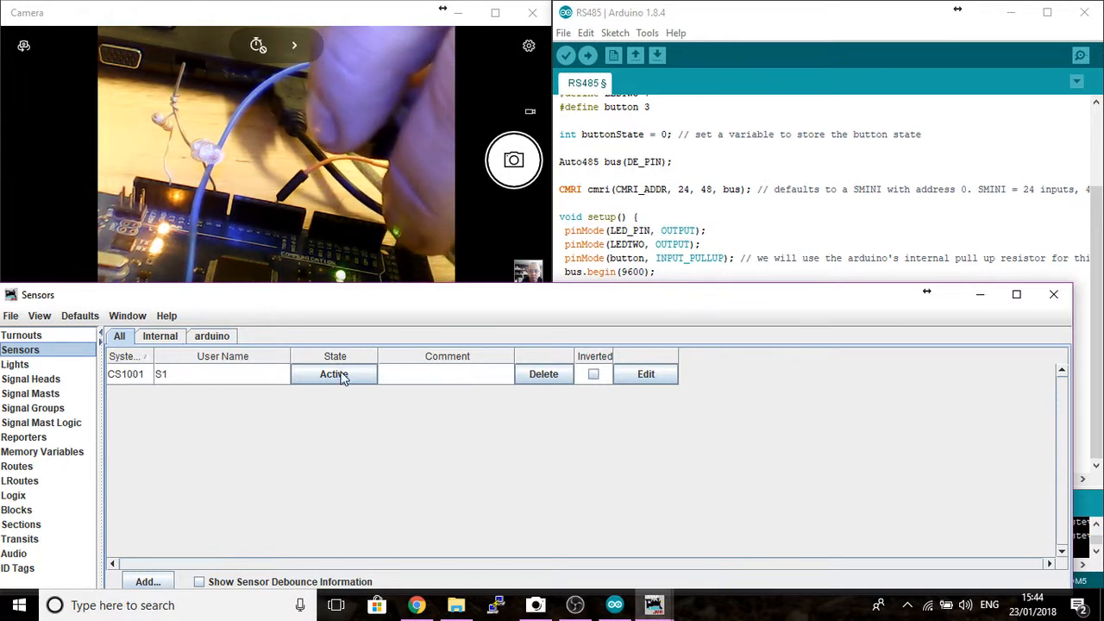
click(333, 373)
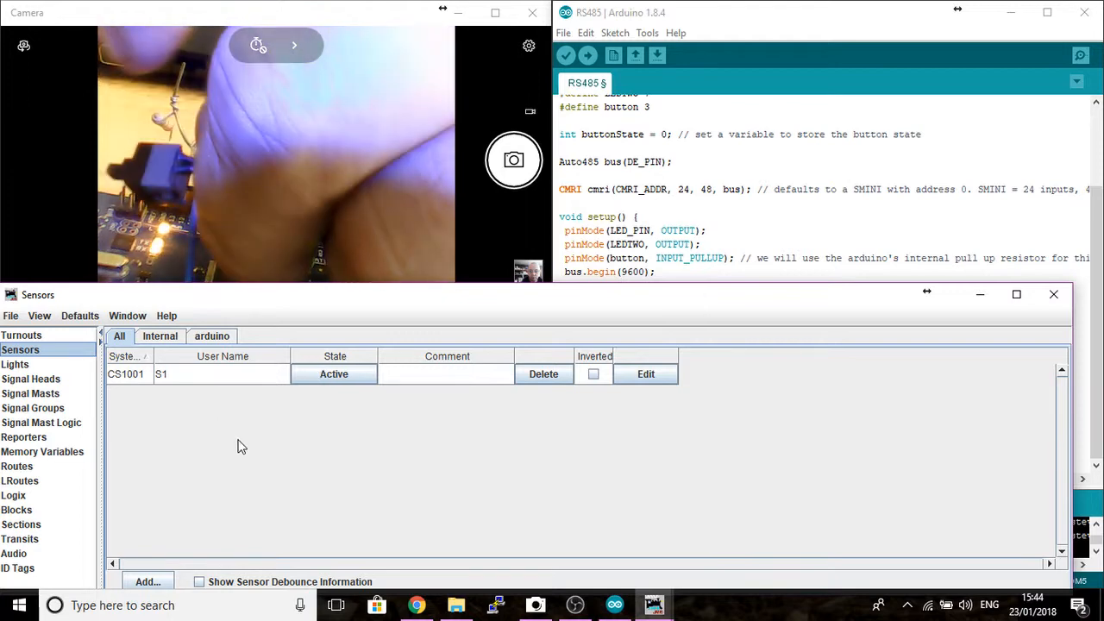
- Store the configuration and panels to test.xml, overwriting the existing file
click(11, 316)
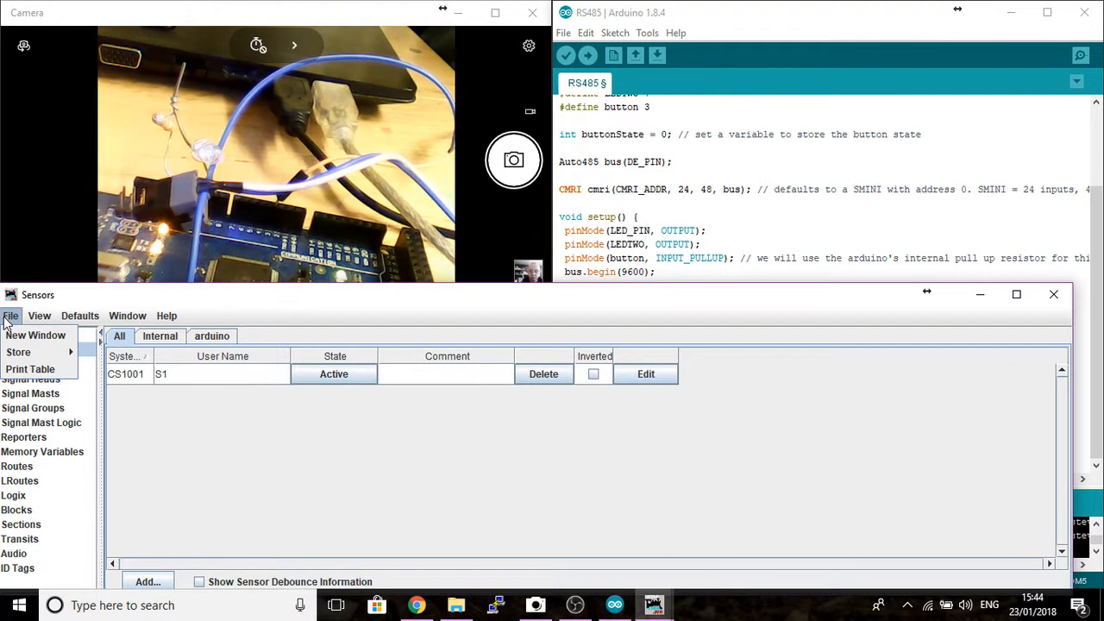
mouse_move(18, 352)
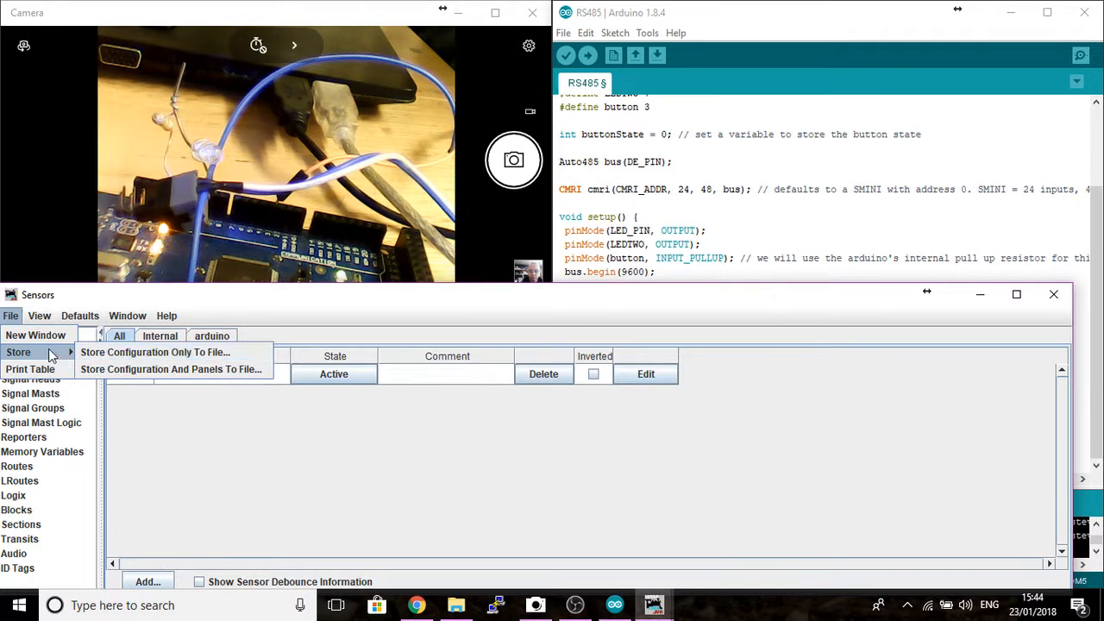
click(172, 369)
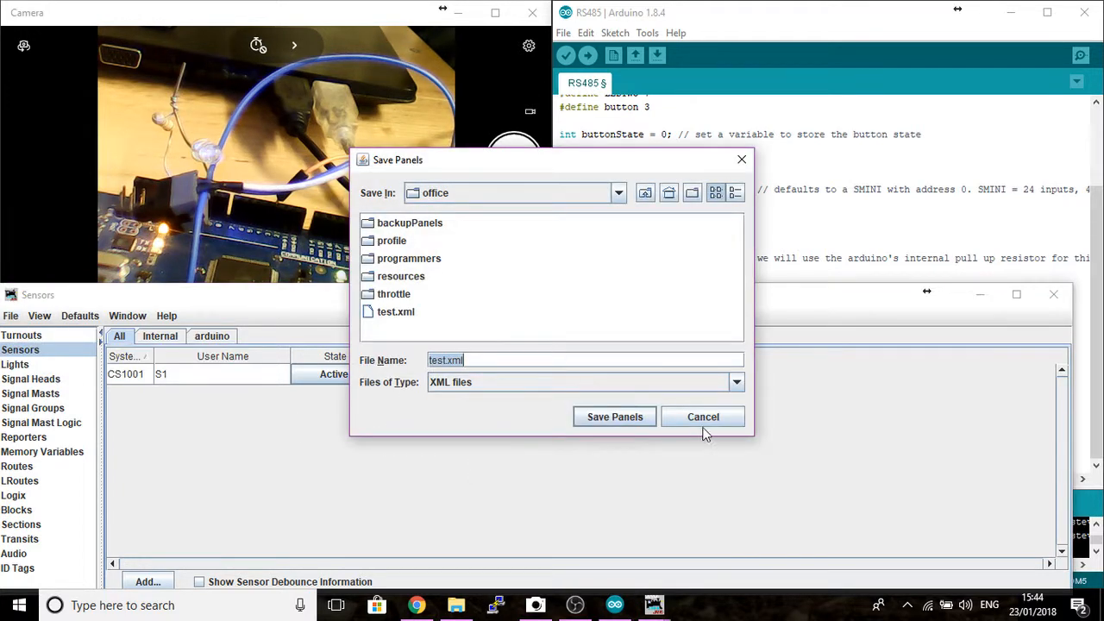
click(614, 417)
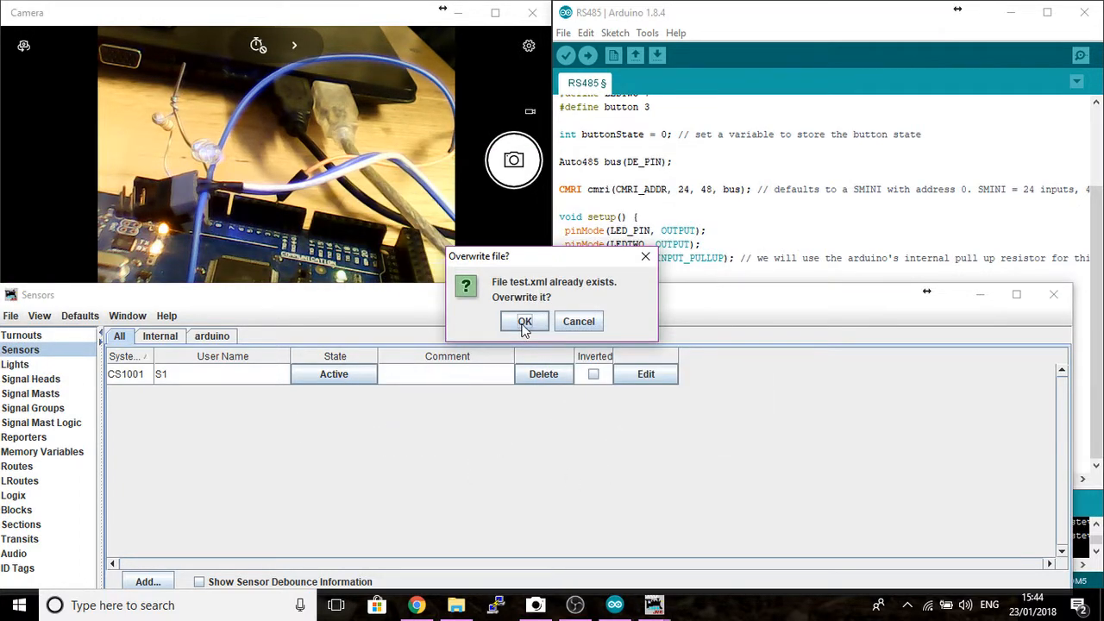
click(524, 321)
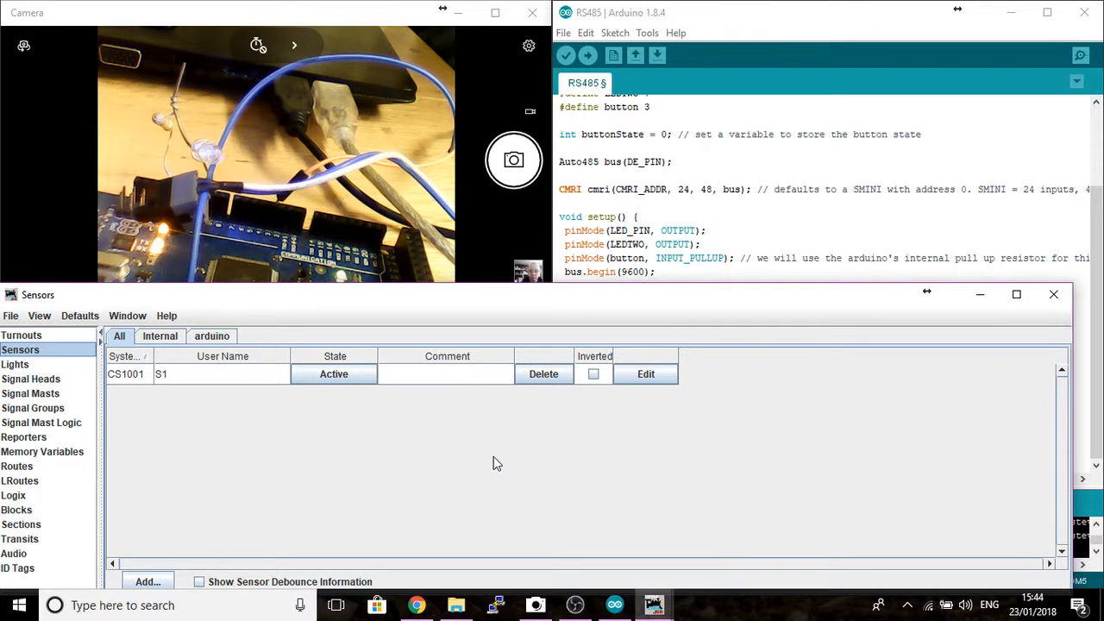
mouse_move(653, 604)
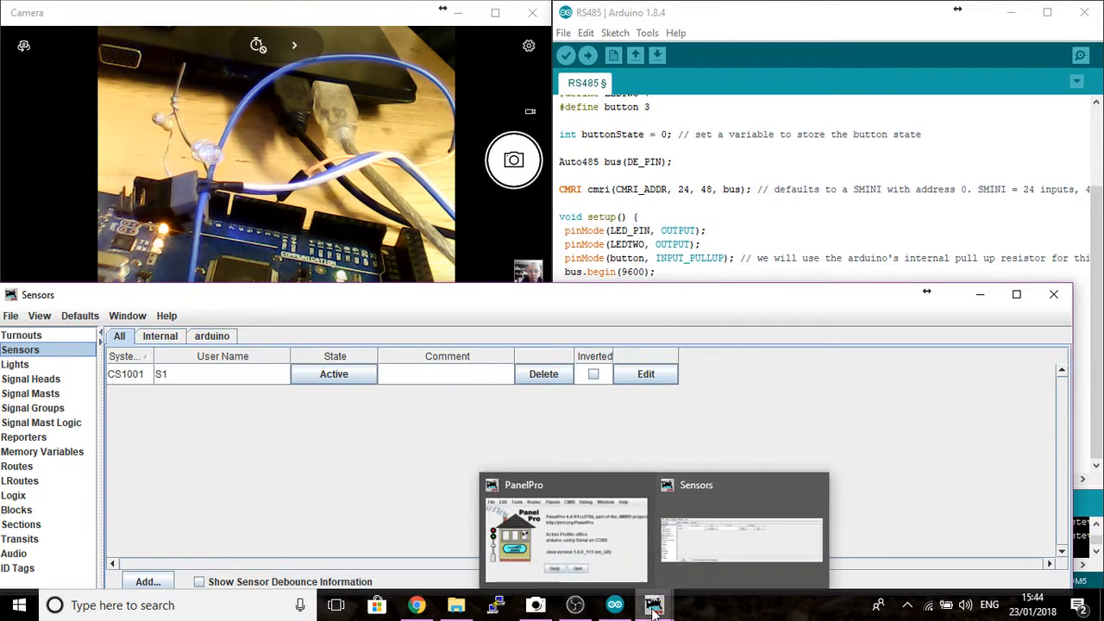